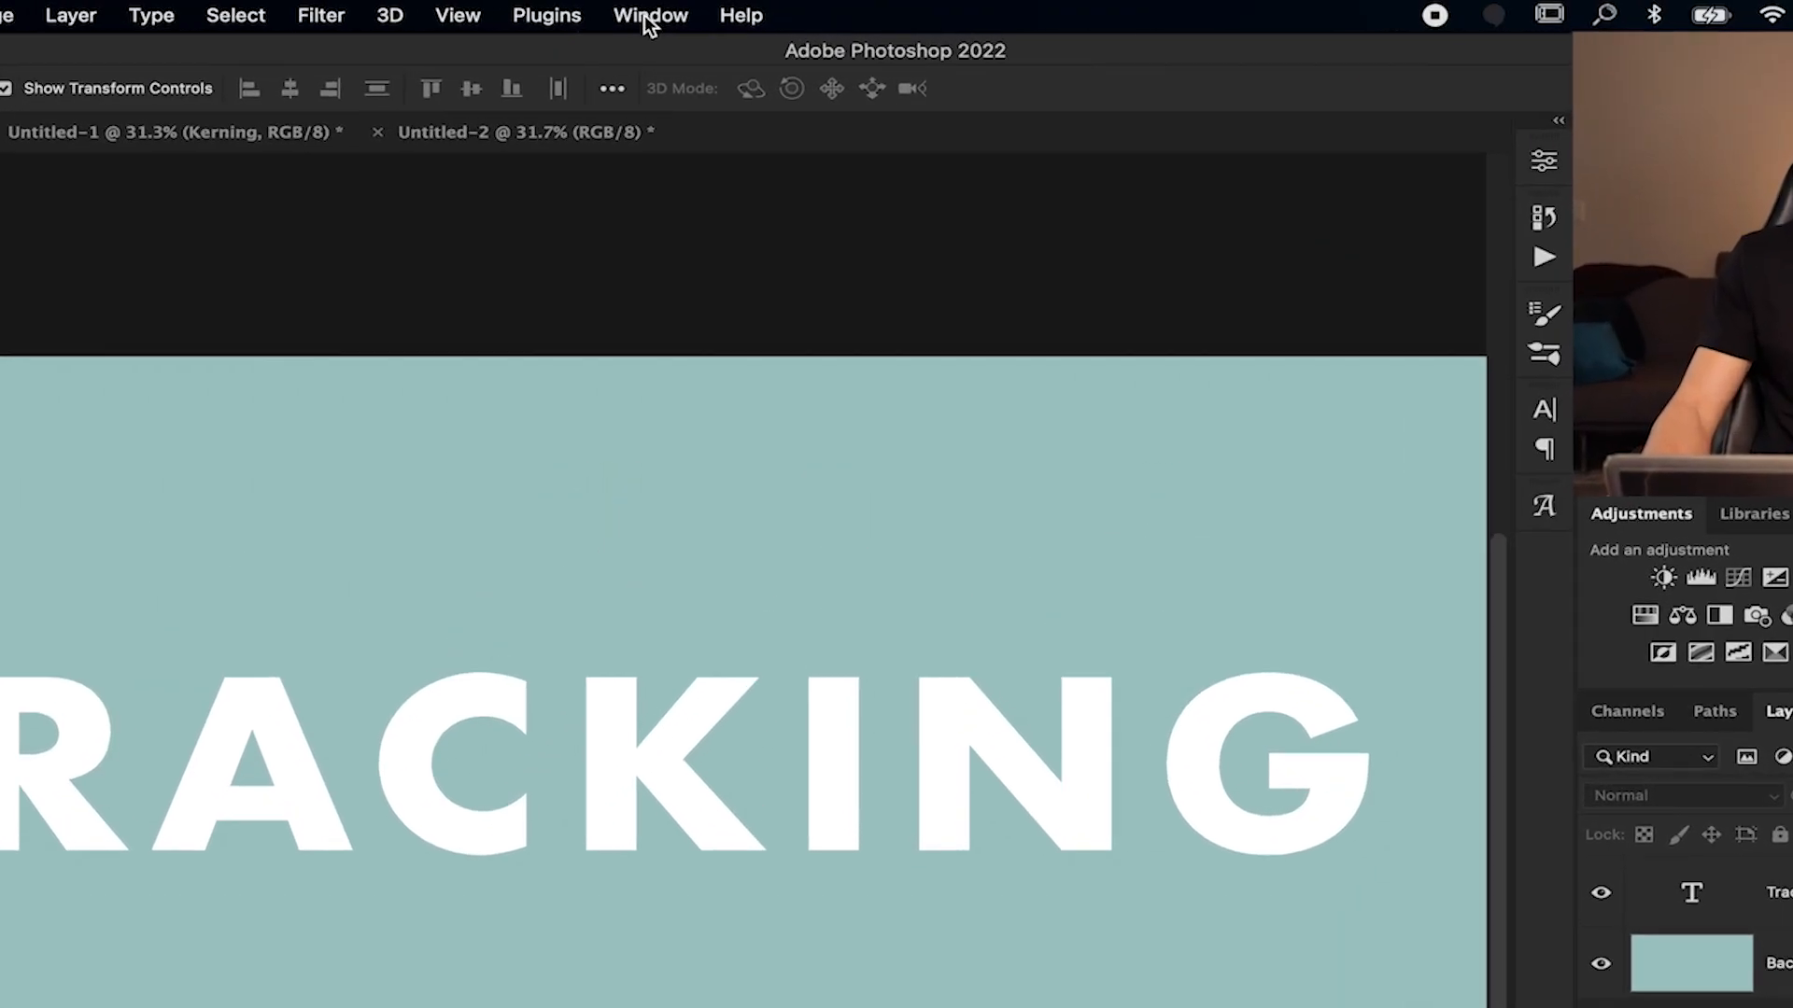
Show the Character panel from the Window menu.
left_click(650, 15)
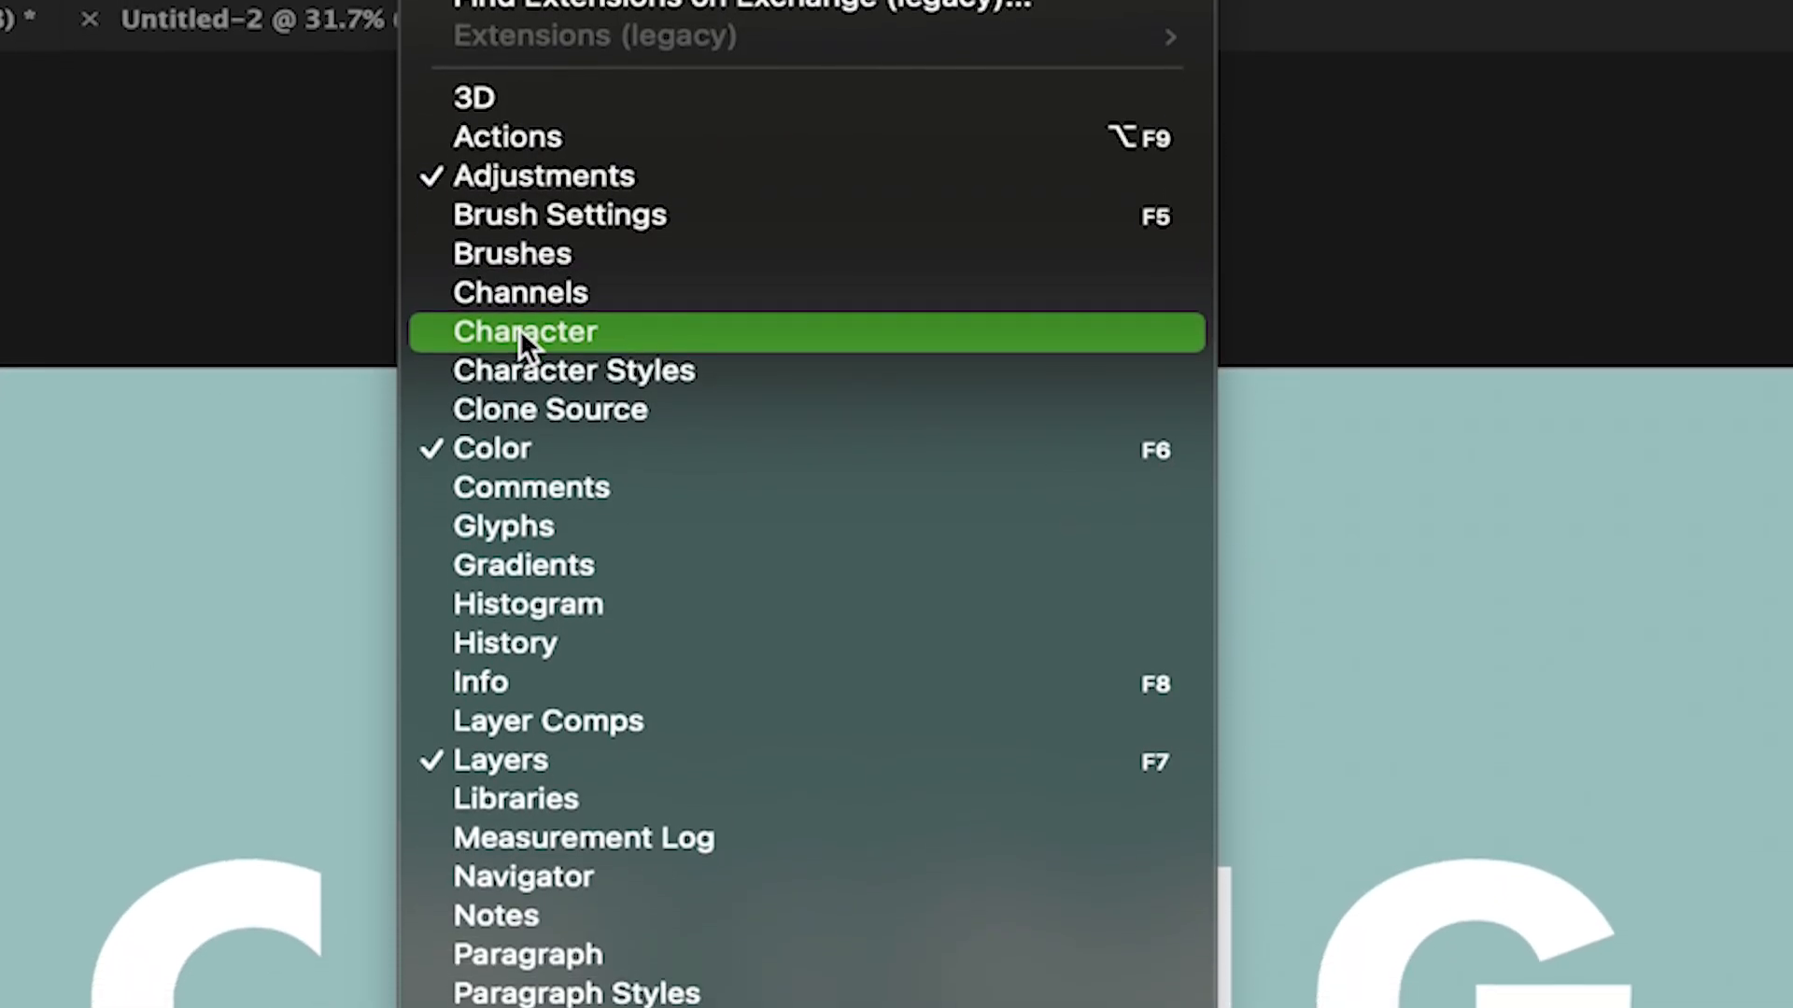
left_click(523, 331)
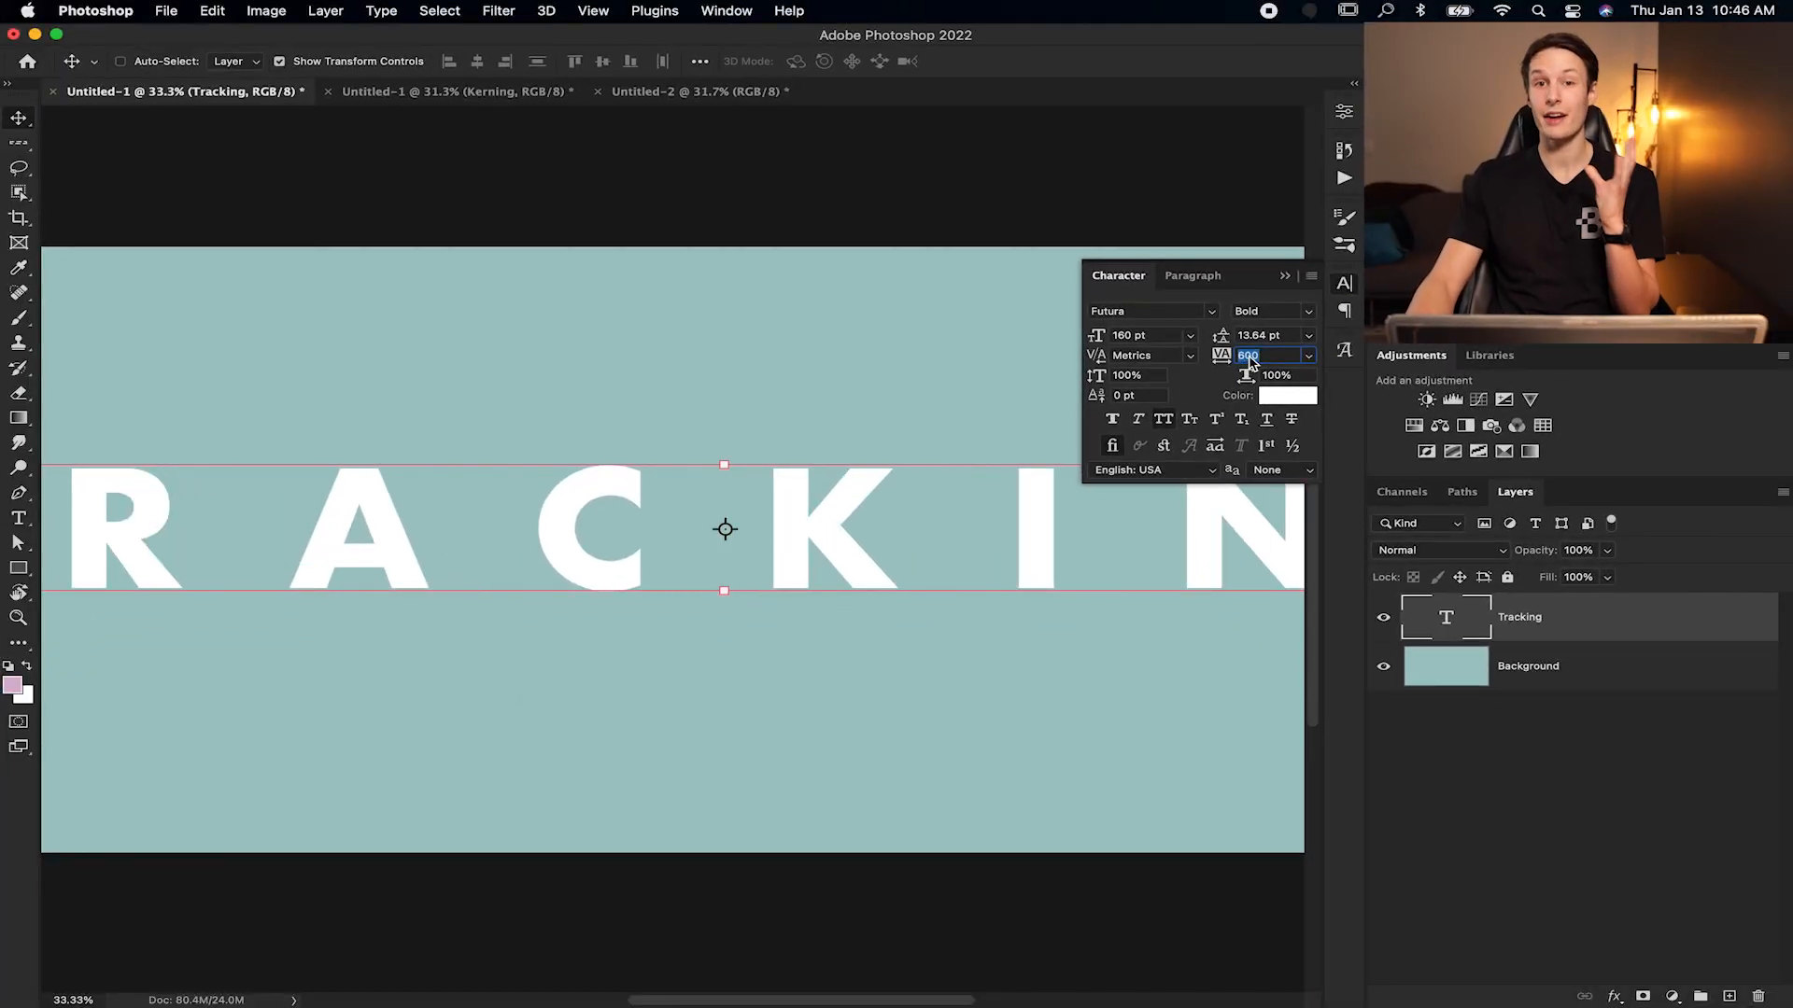
Try tracking values 280 and 20 on TRACKING, settling on -100.
type("280")
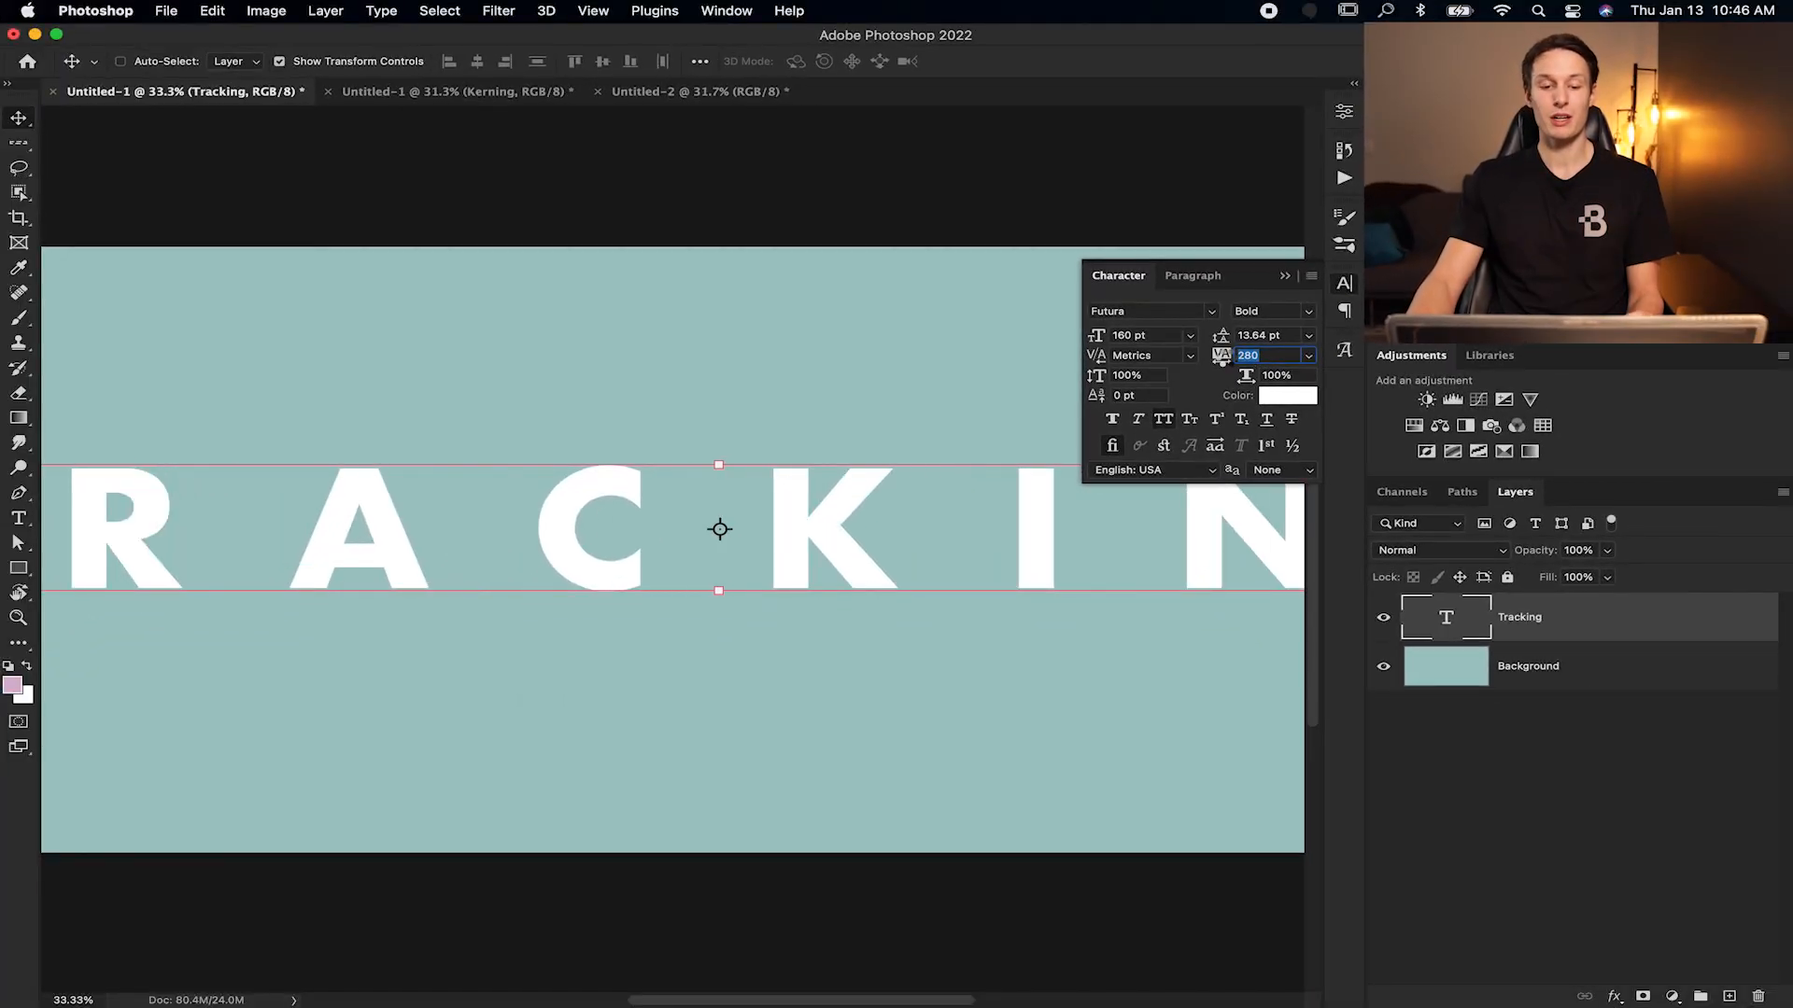
type("20")
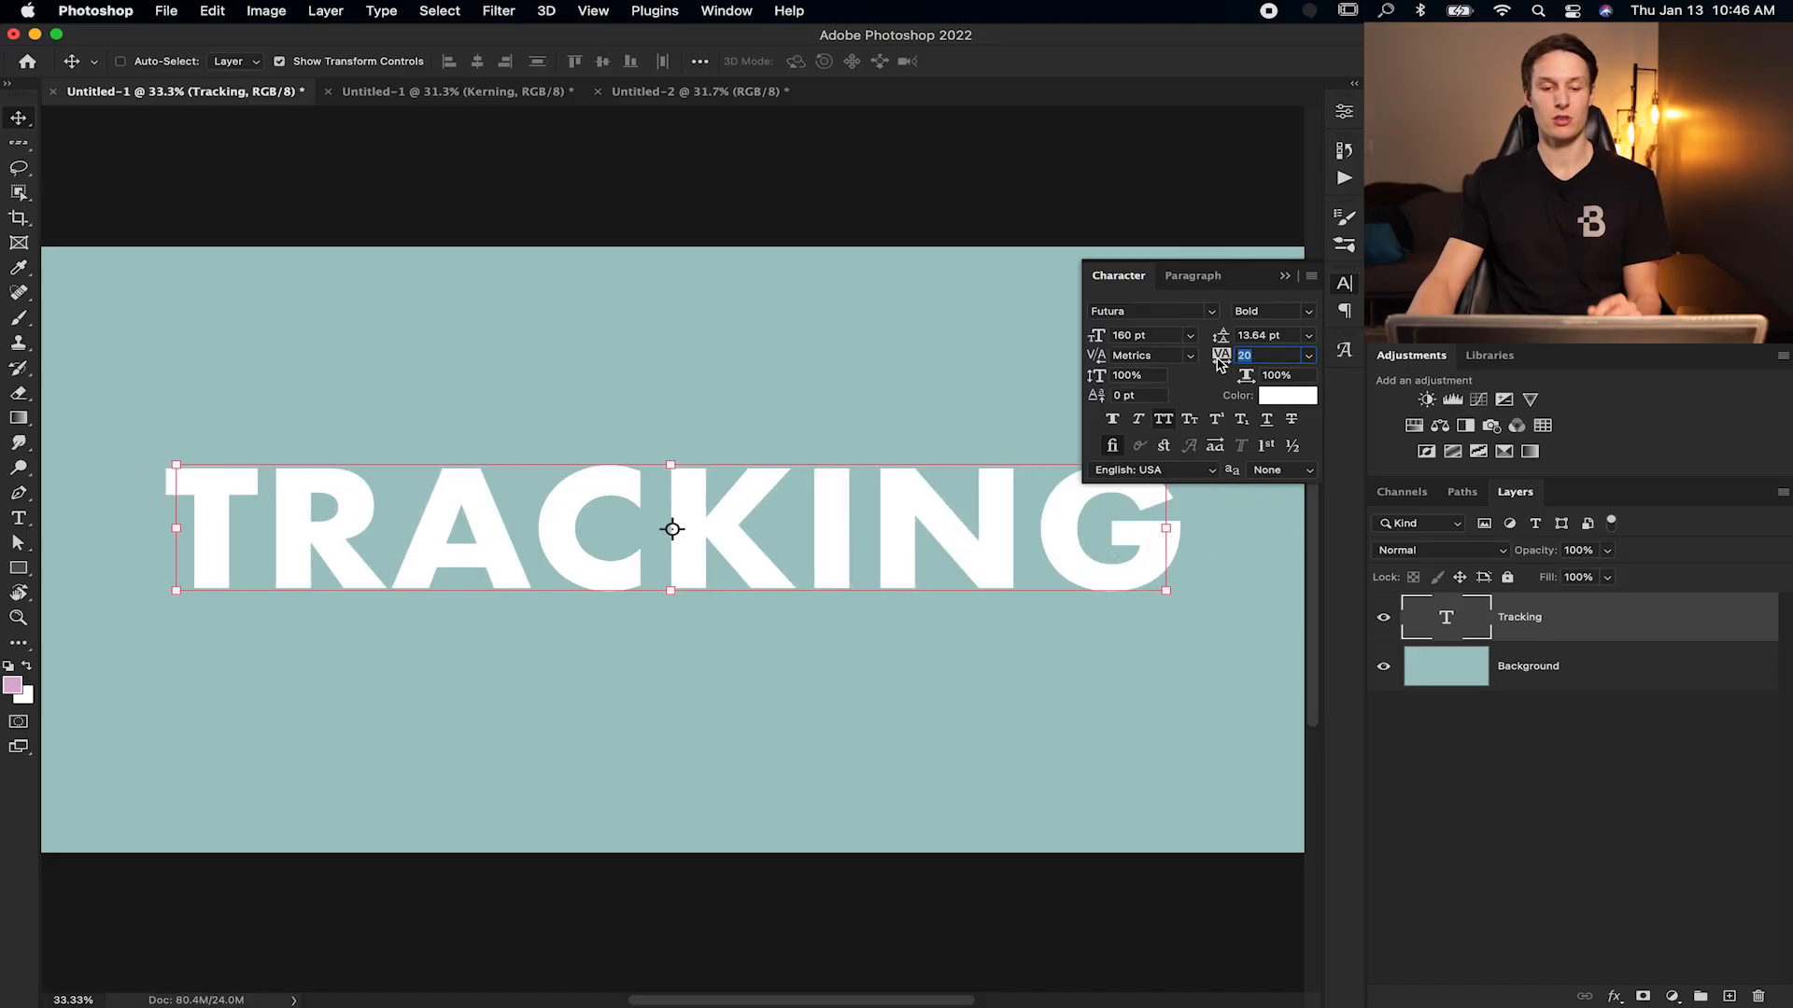
type("-100")
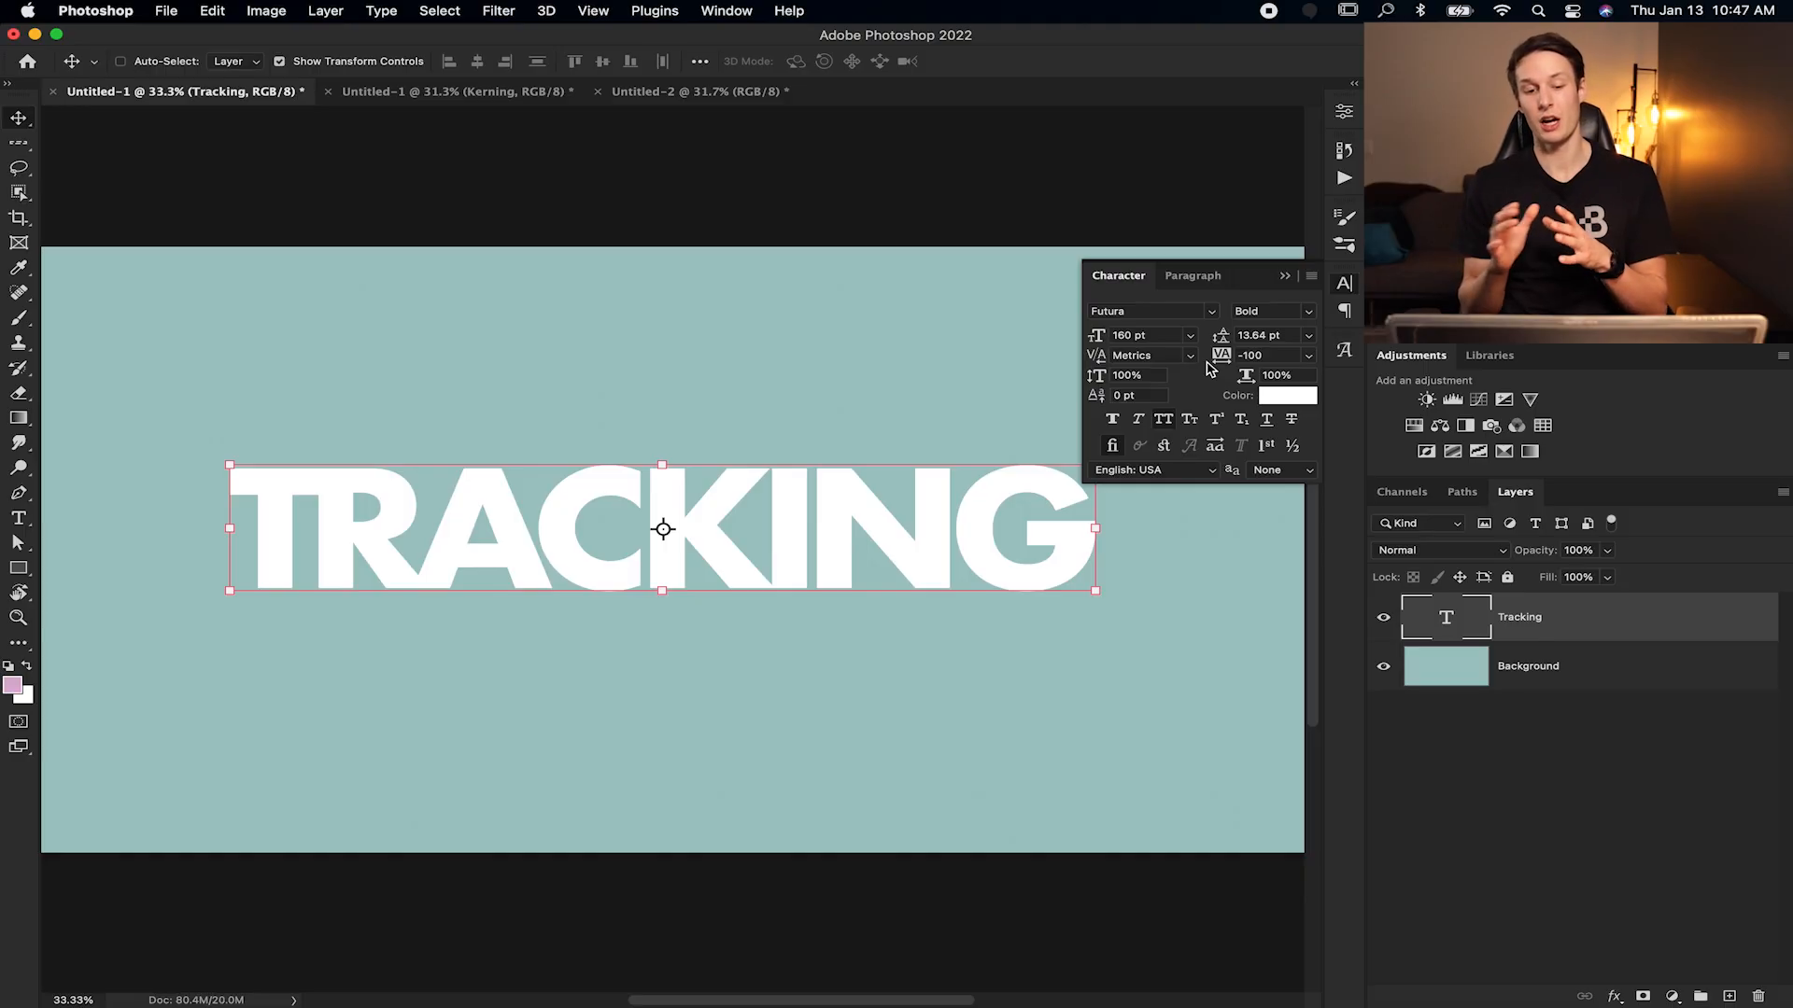
mouse_move(884, 546)
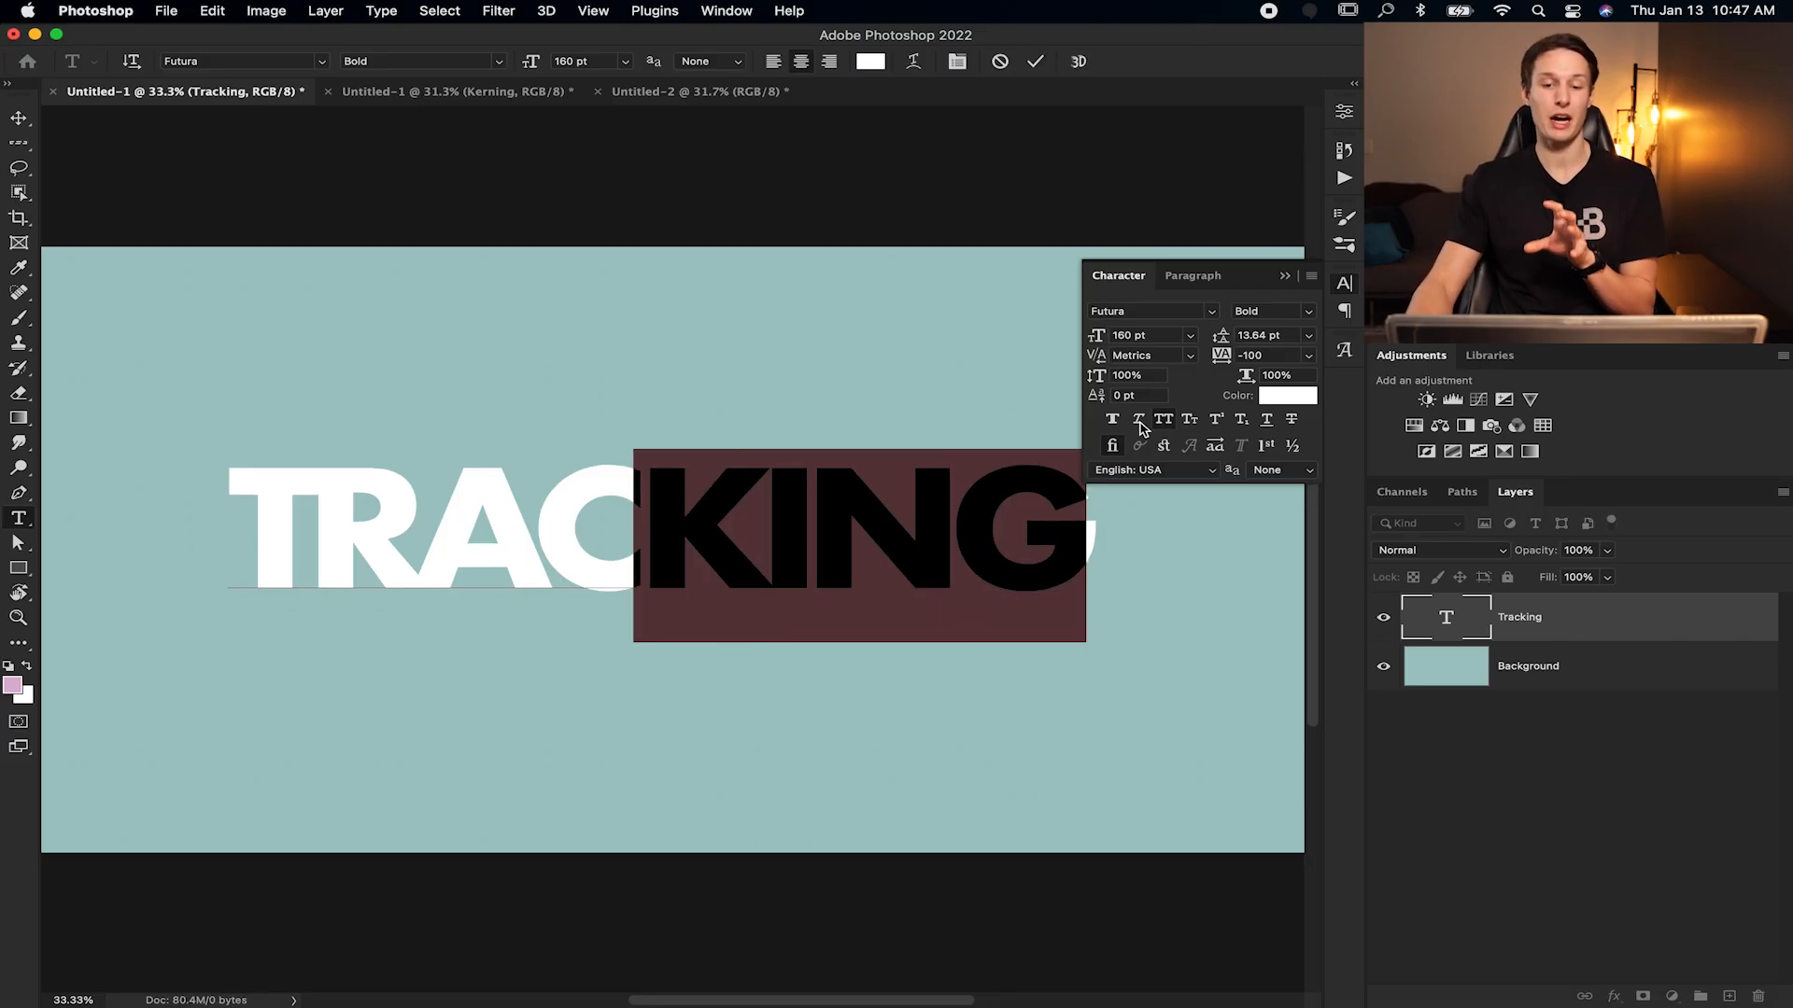
Enter tracking values 20, 260 and -100, then click into the TRACKING text.
type("20")
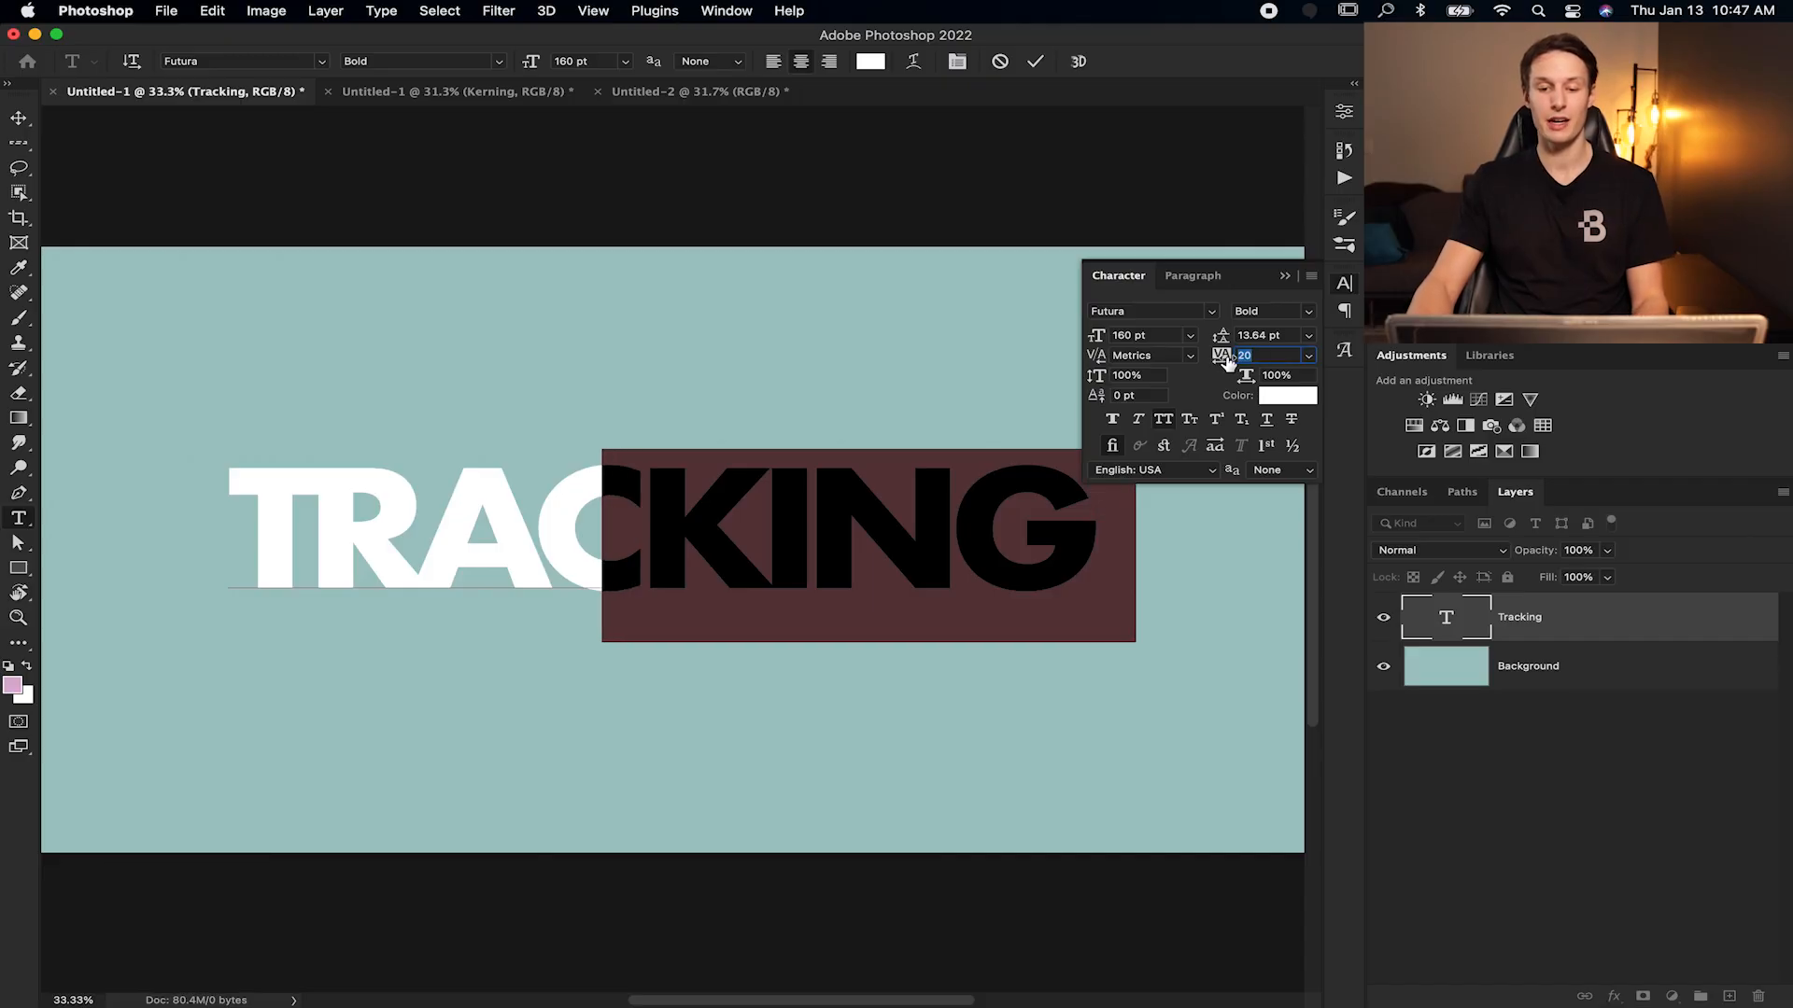
type("260")
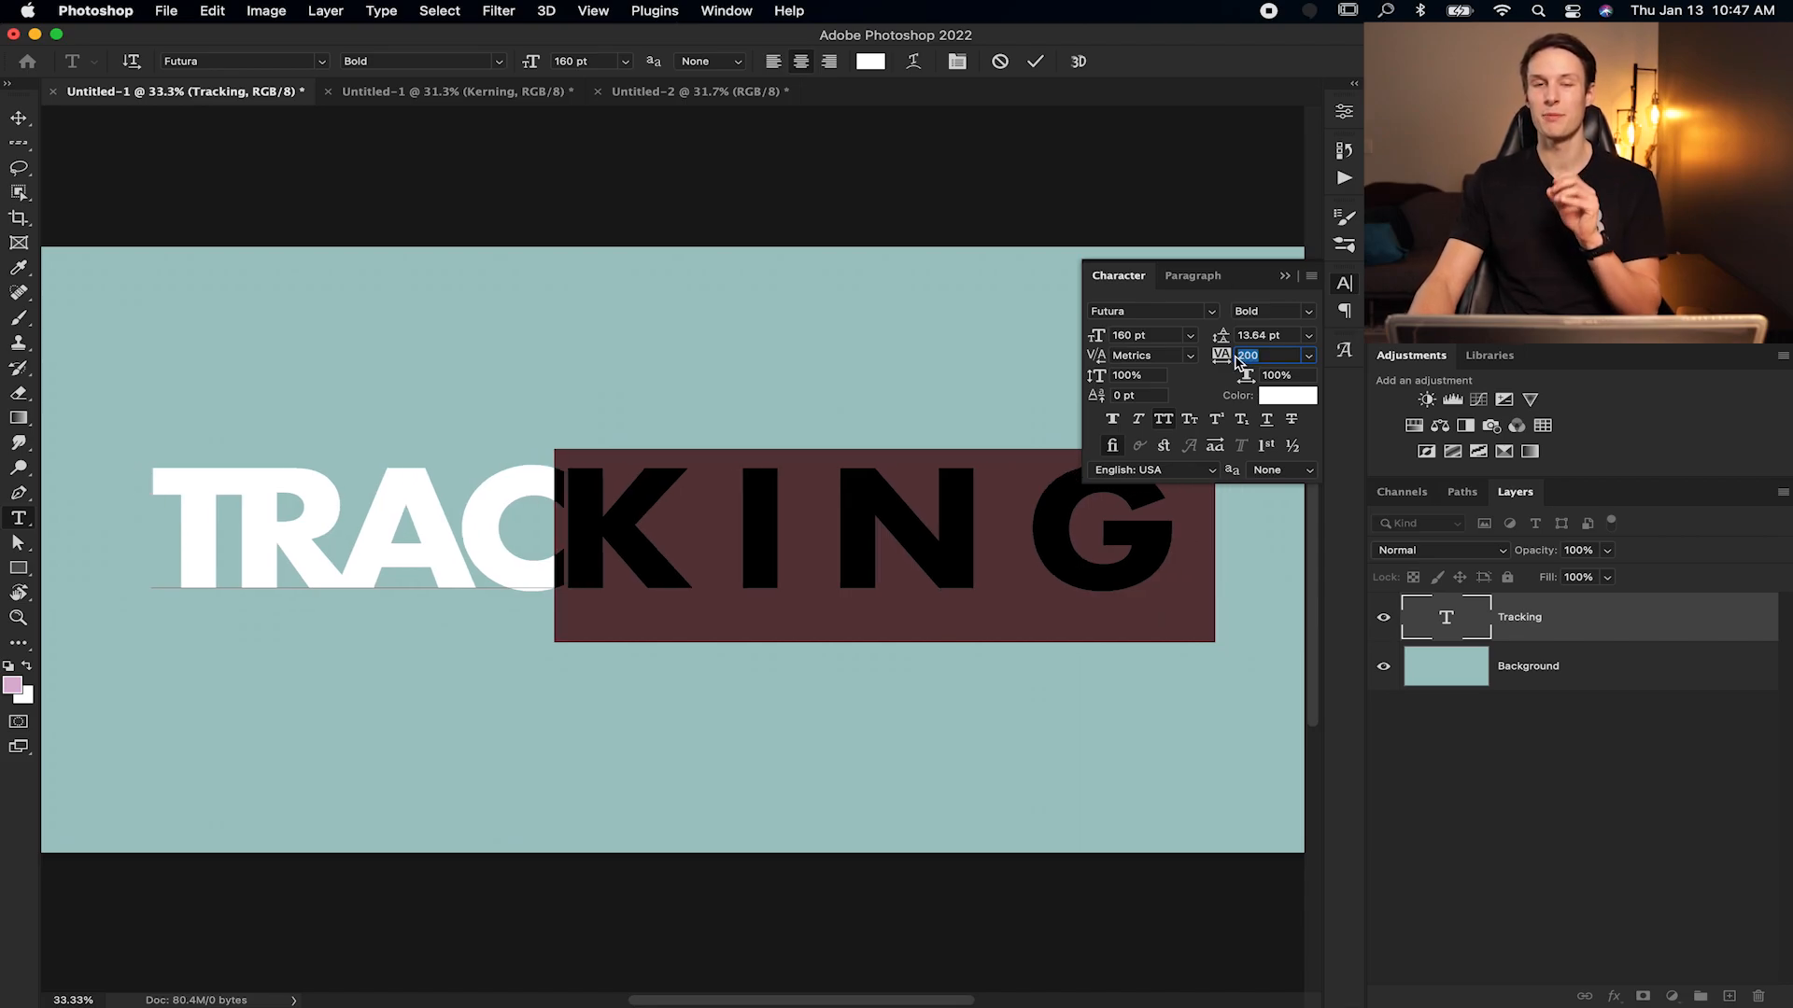
type("-100")
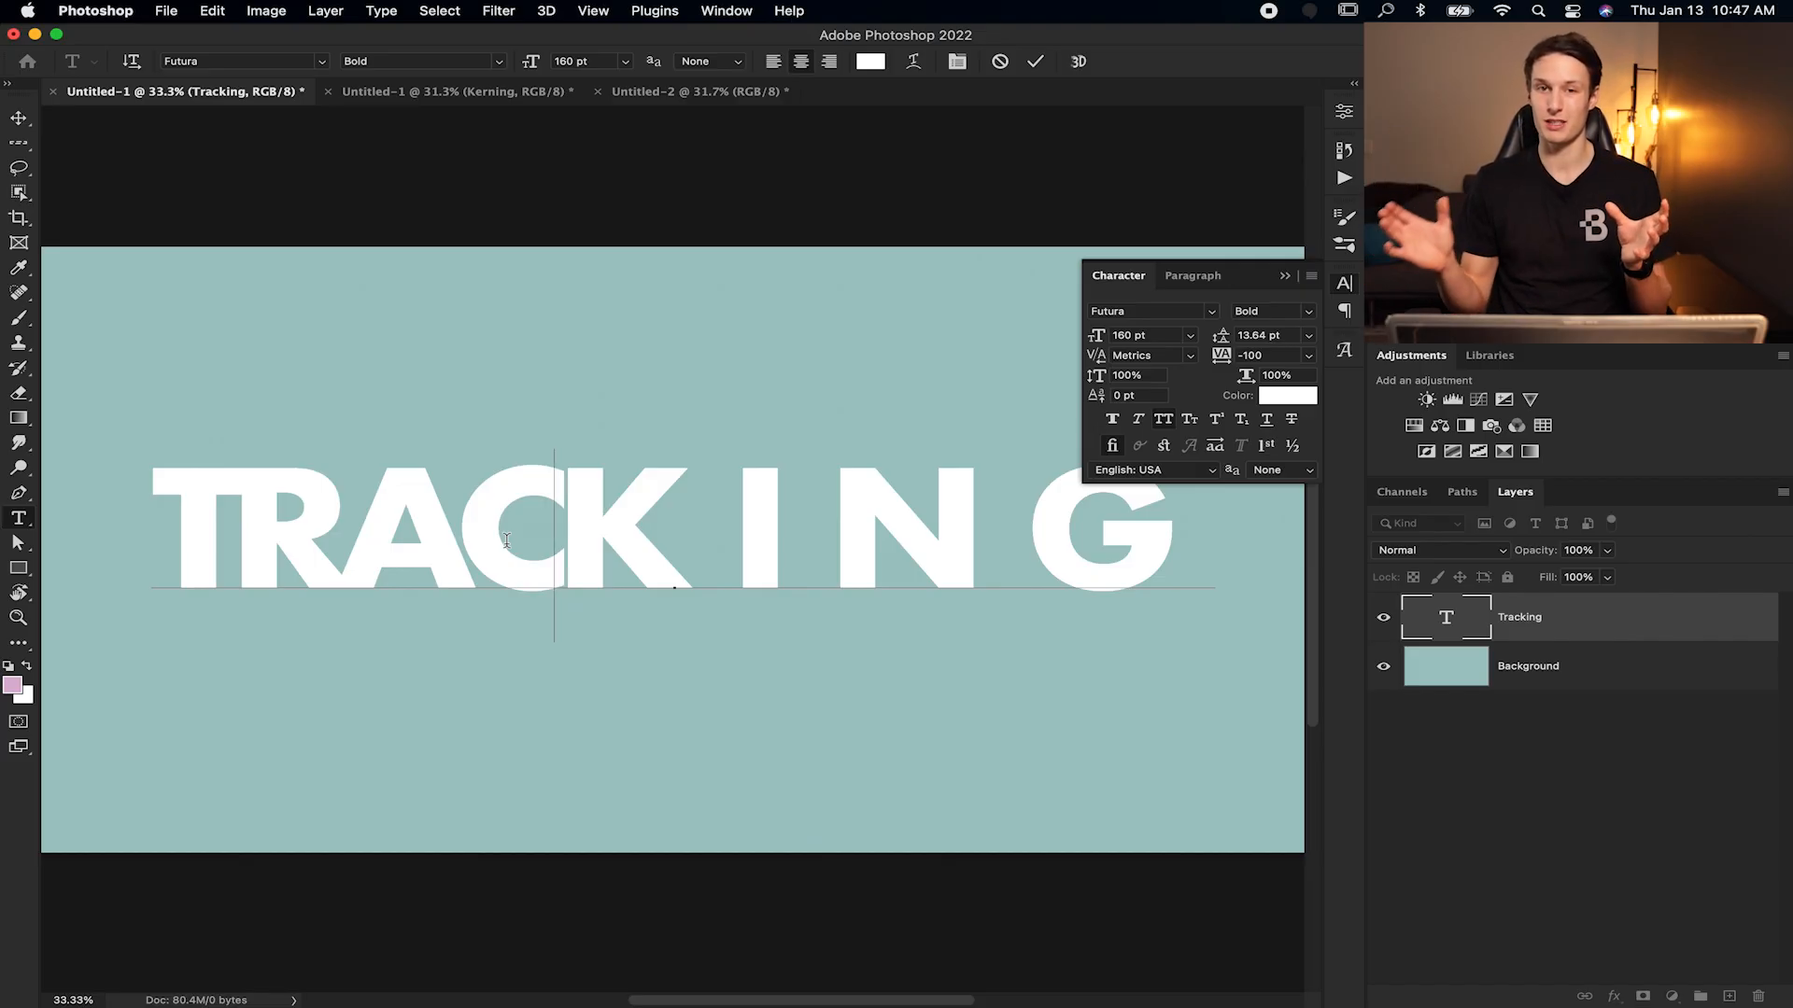
left_click(455, 92)
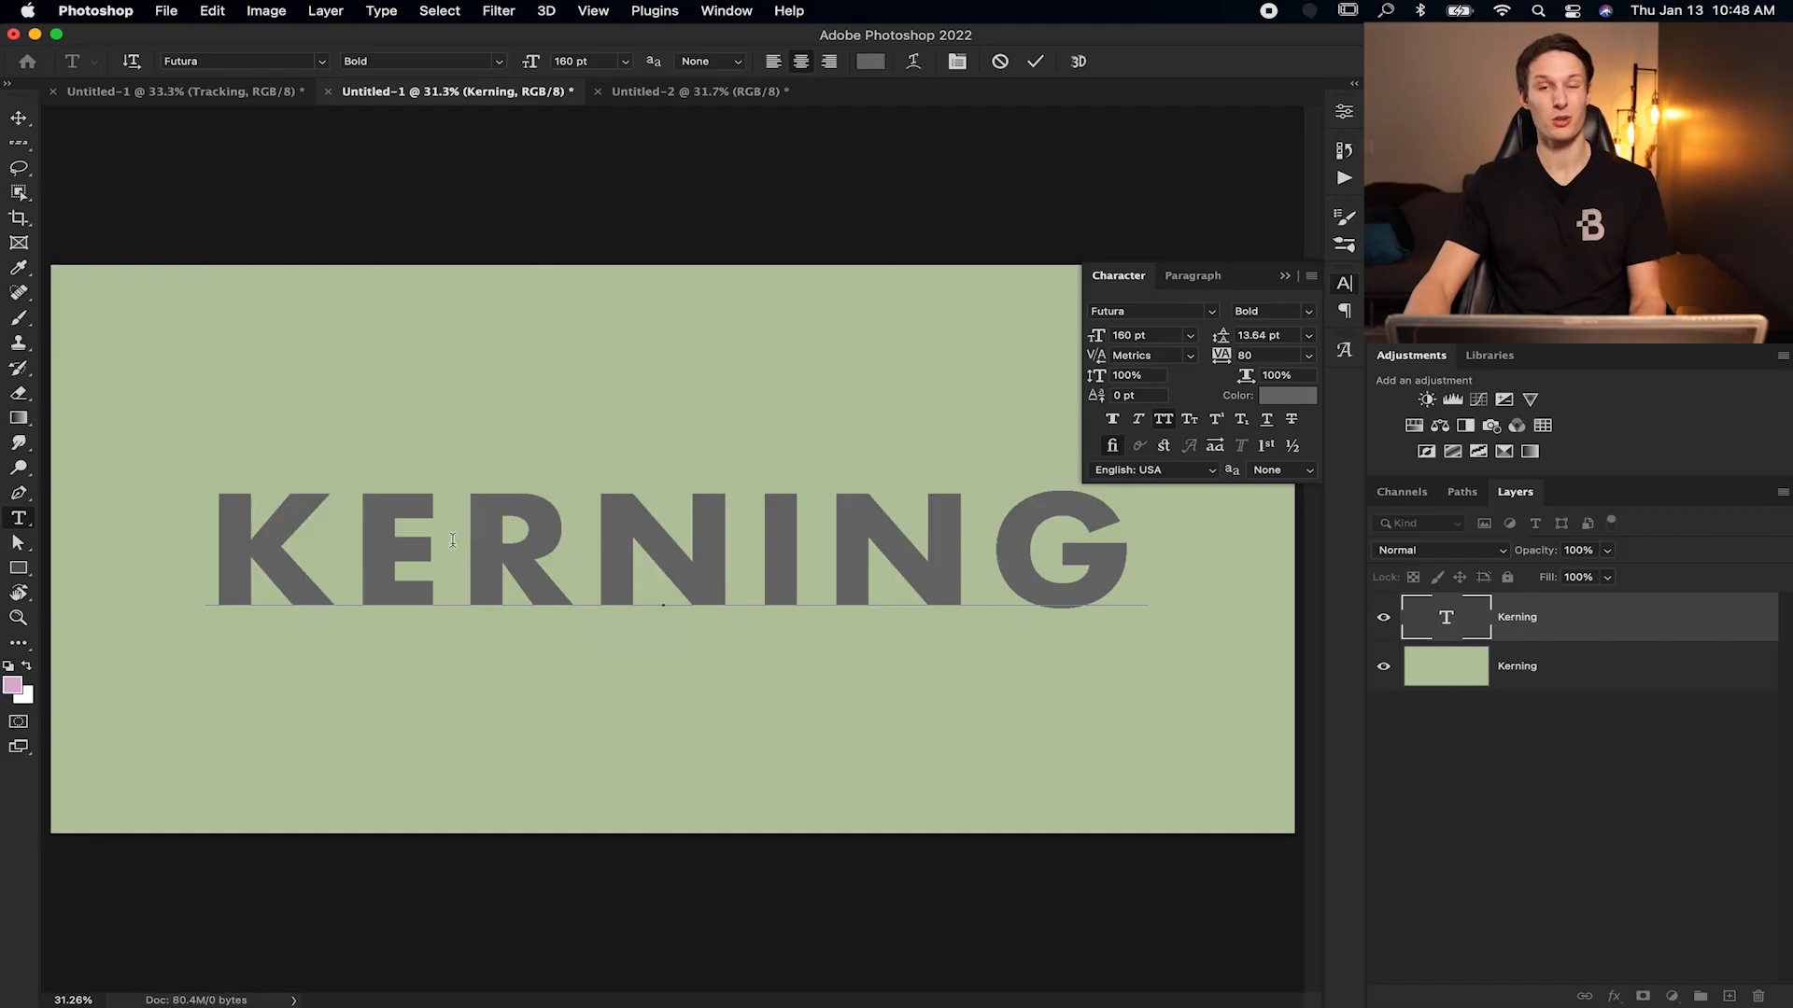
Kern the E–R pair to -180, then -230, and place the cursor between N and G.
left_click(454, 552)
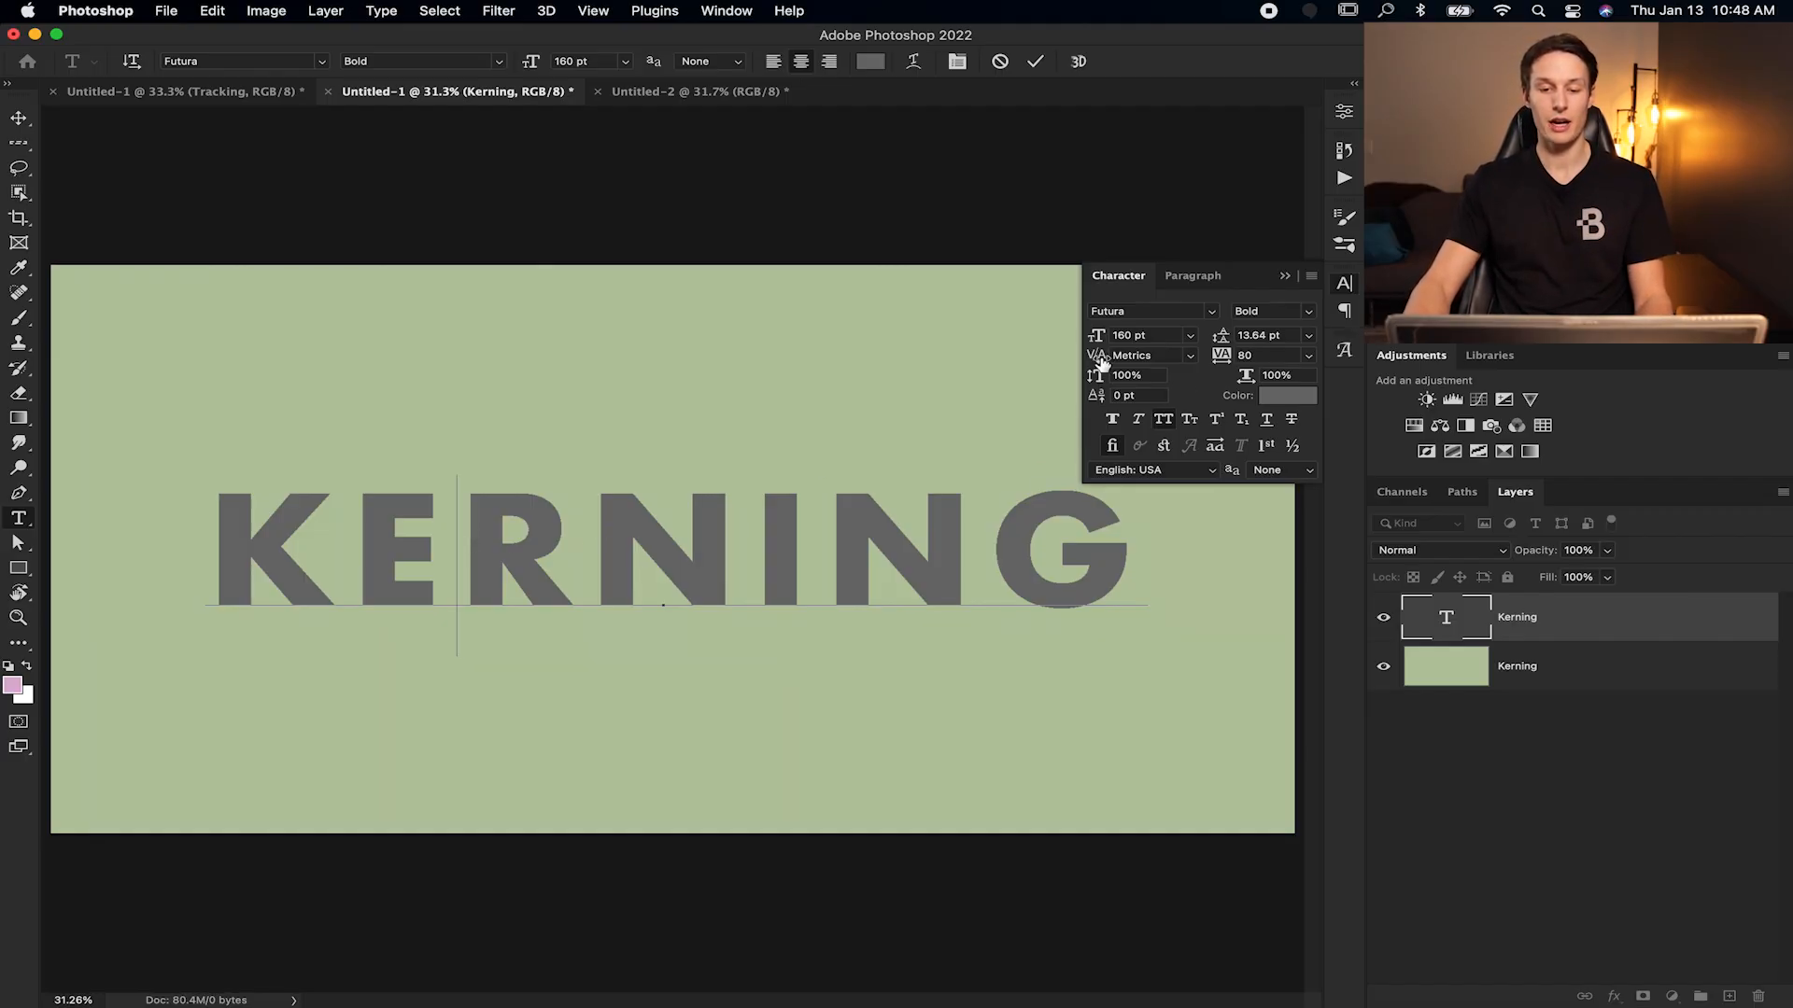
type("-180")
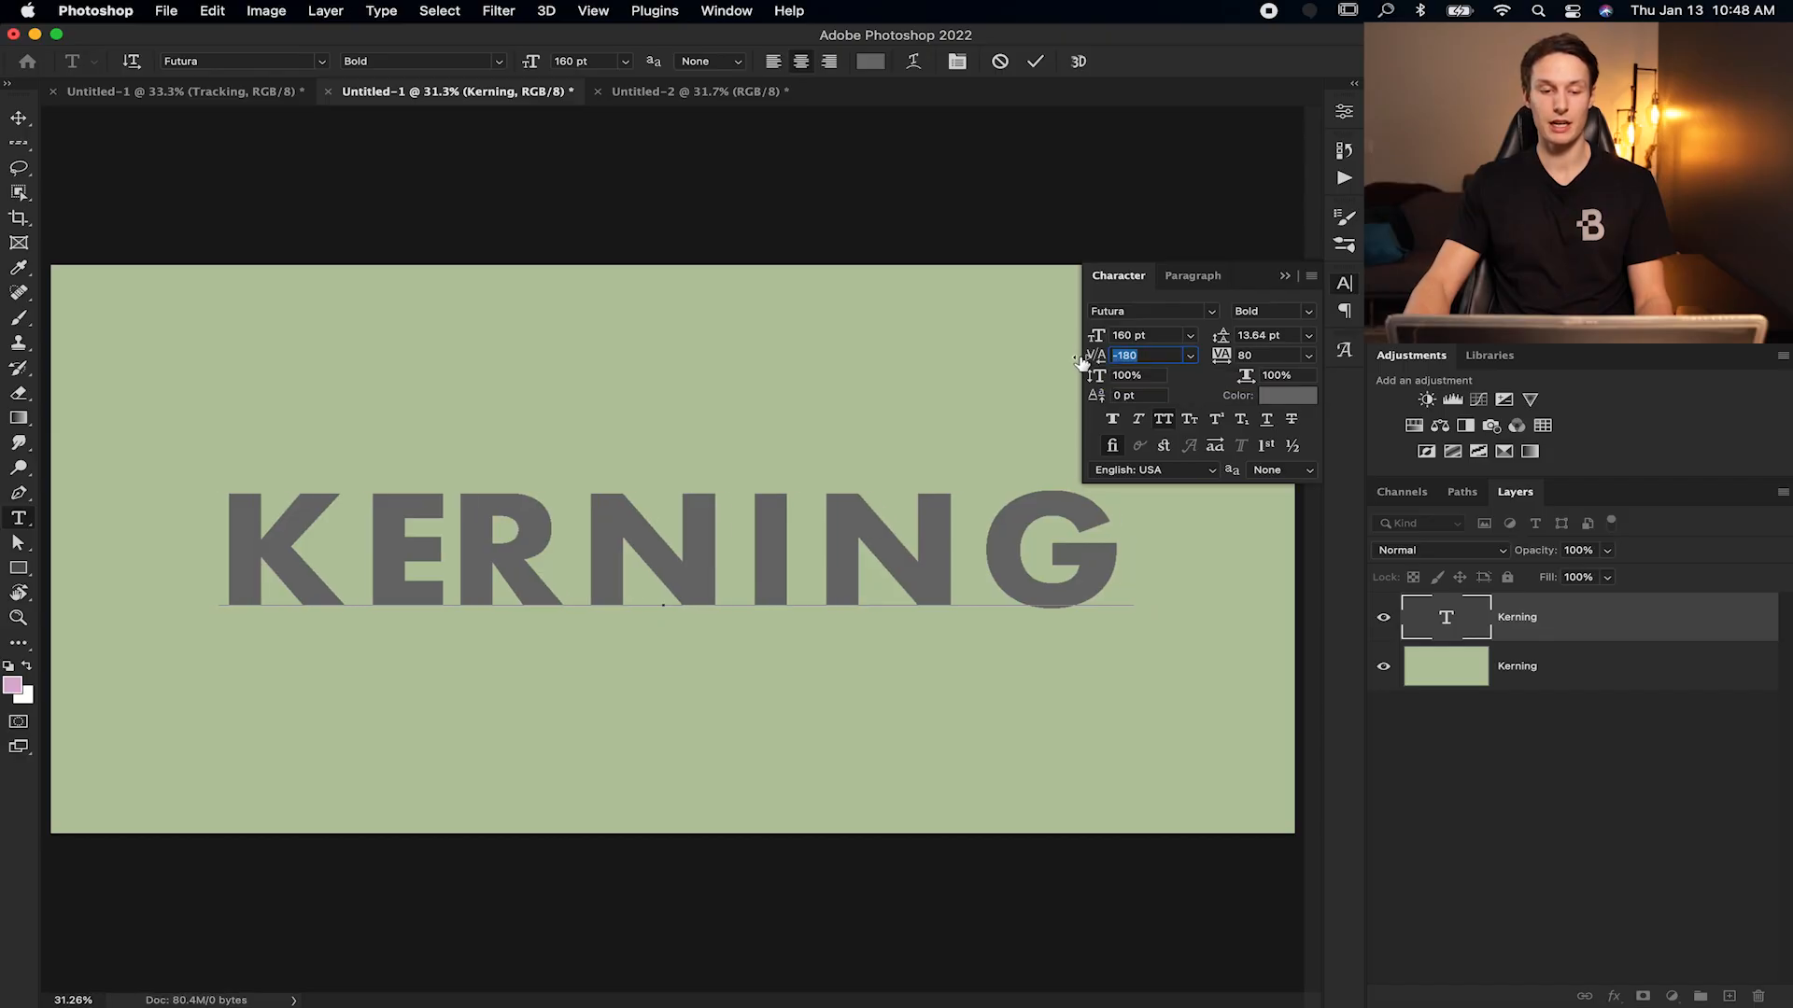
type("-230")
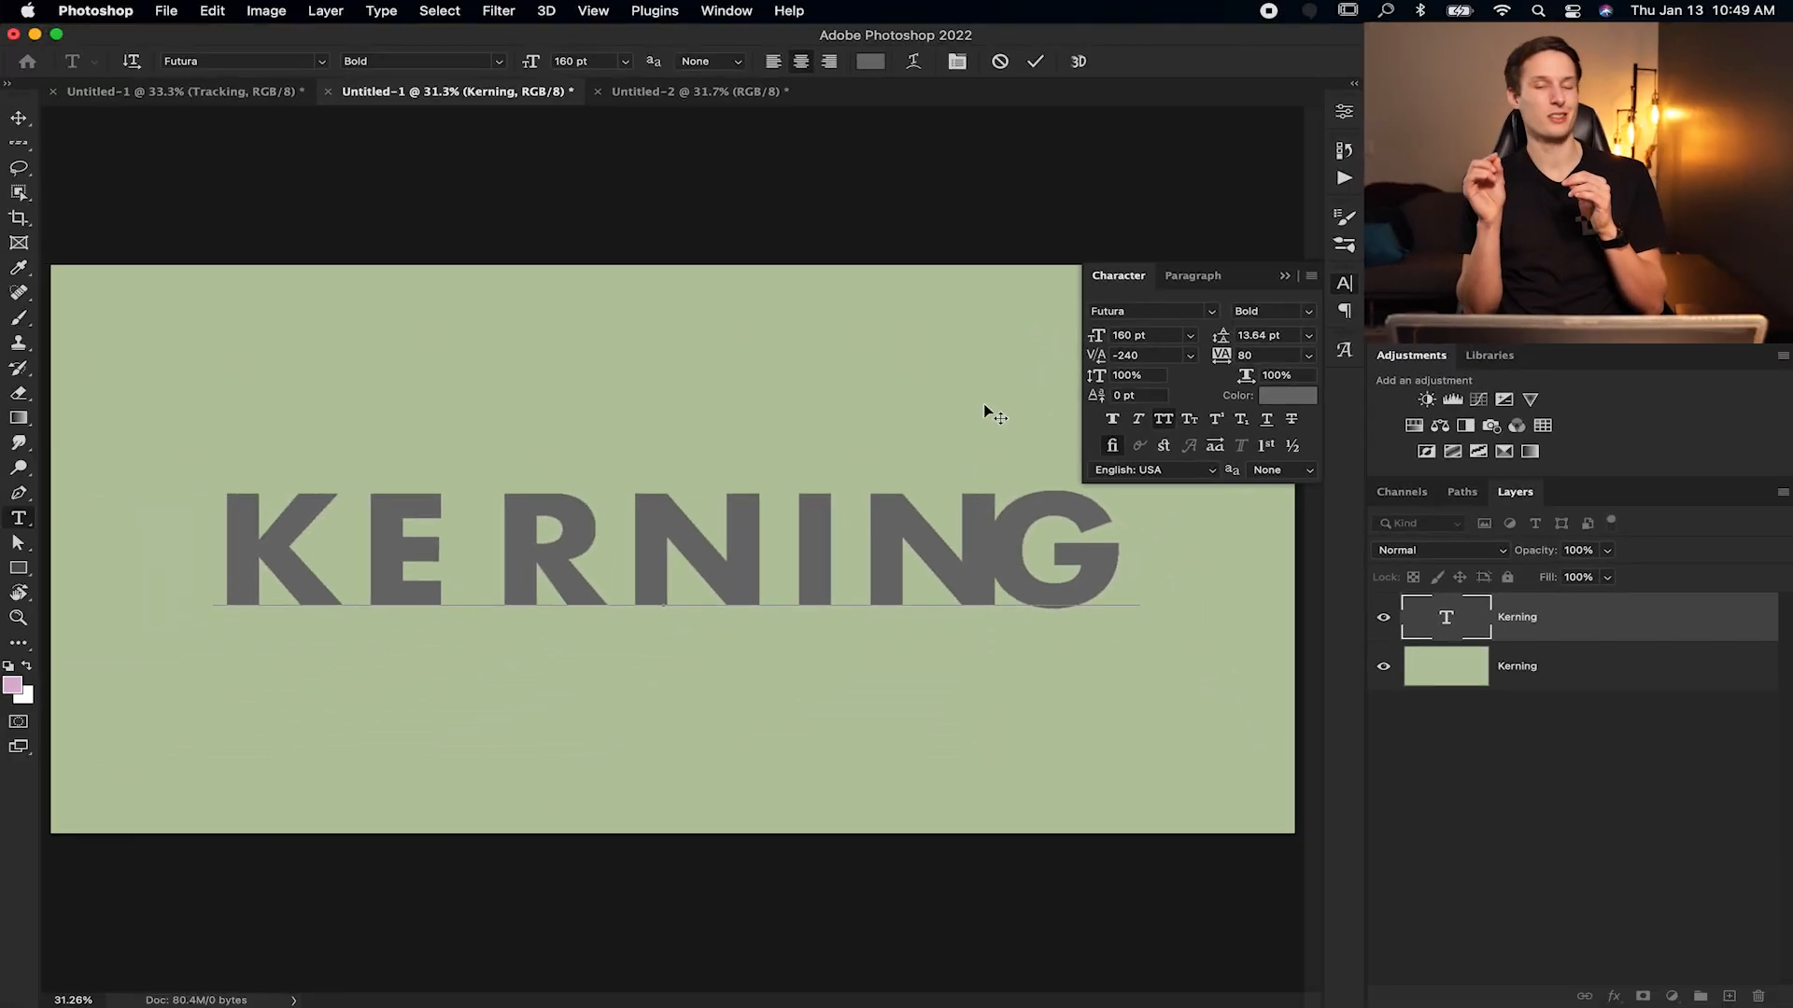
left_click(979, 560)
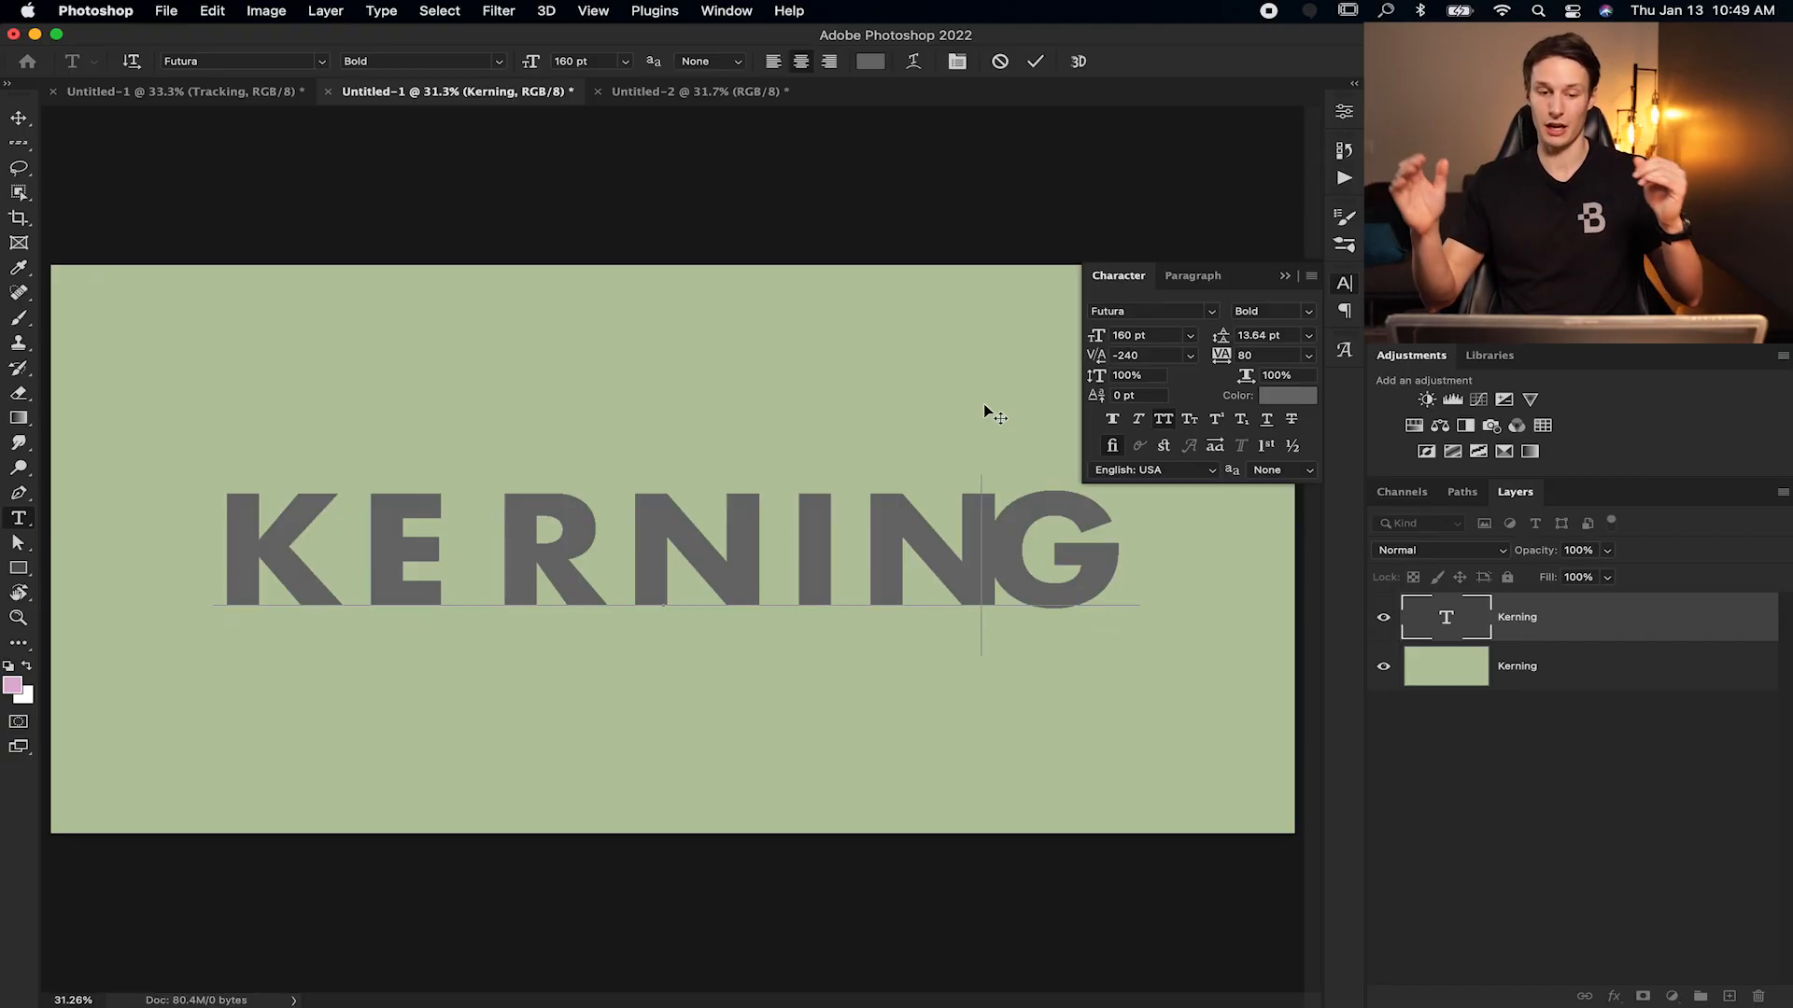
left_click(701, 91)
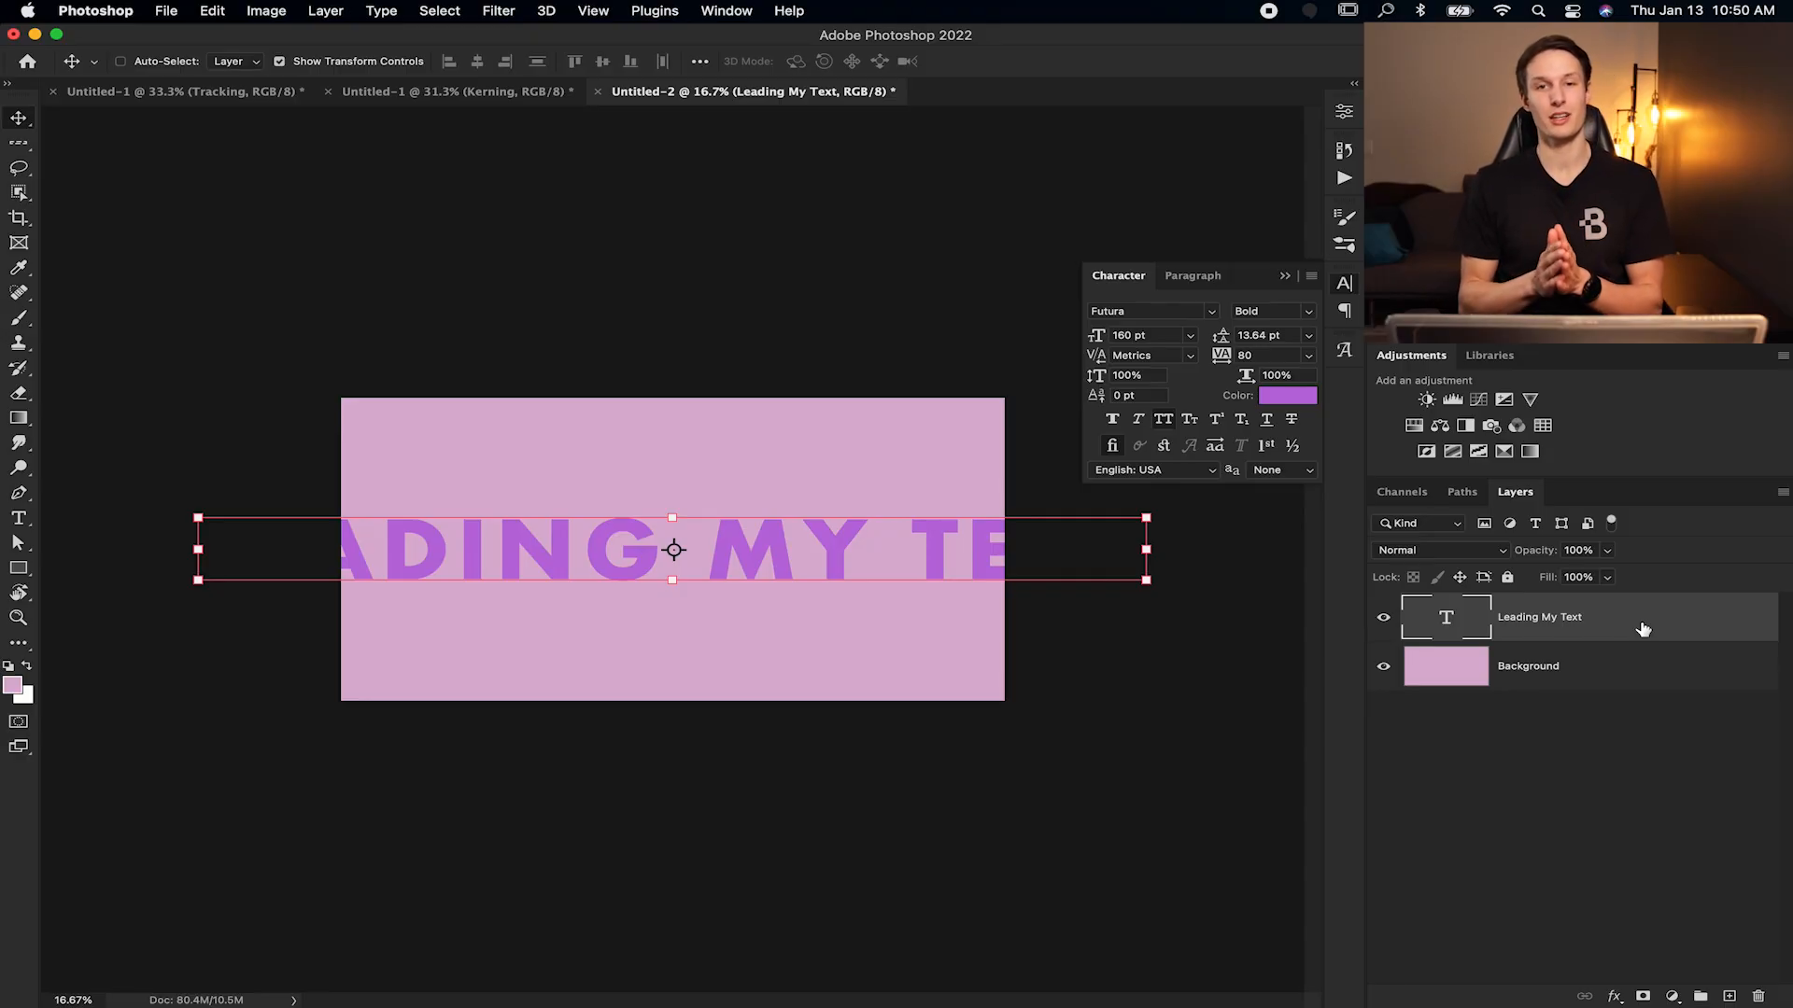
Convert the Leading My Text layer to paragraph text and click into it on canvas.
right_click(1539, 616)
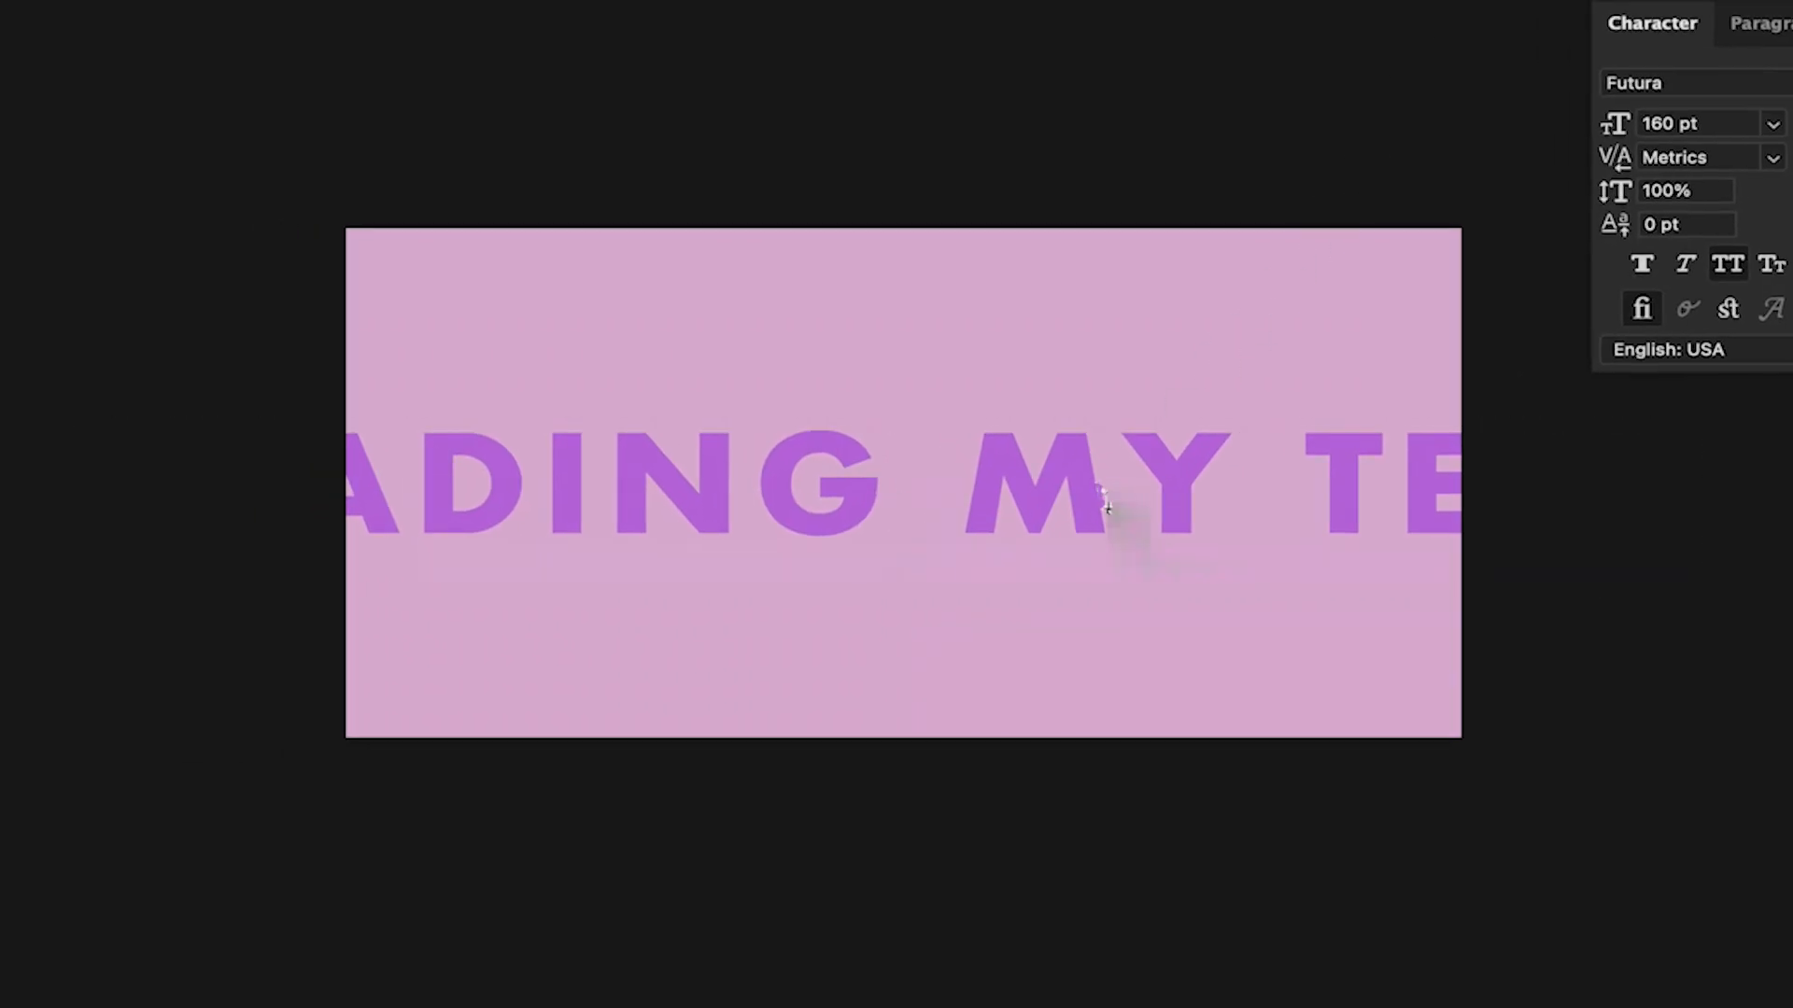
left_click(1105, 506)
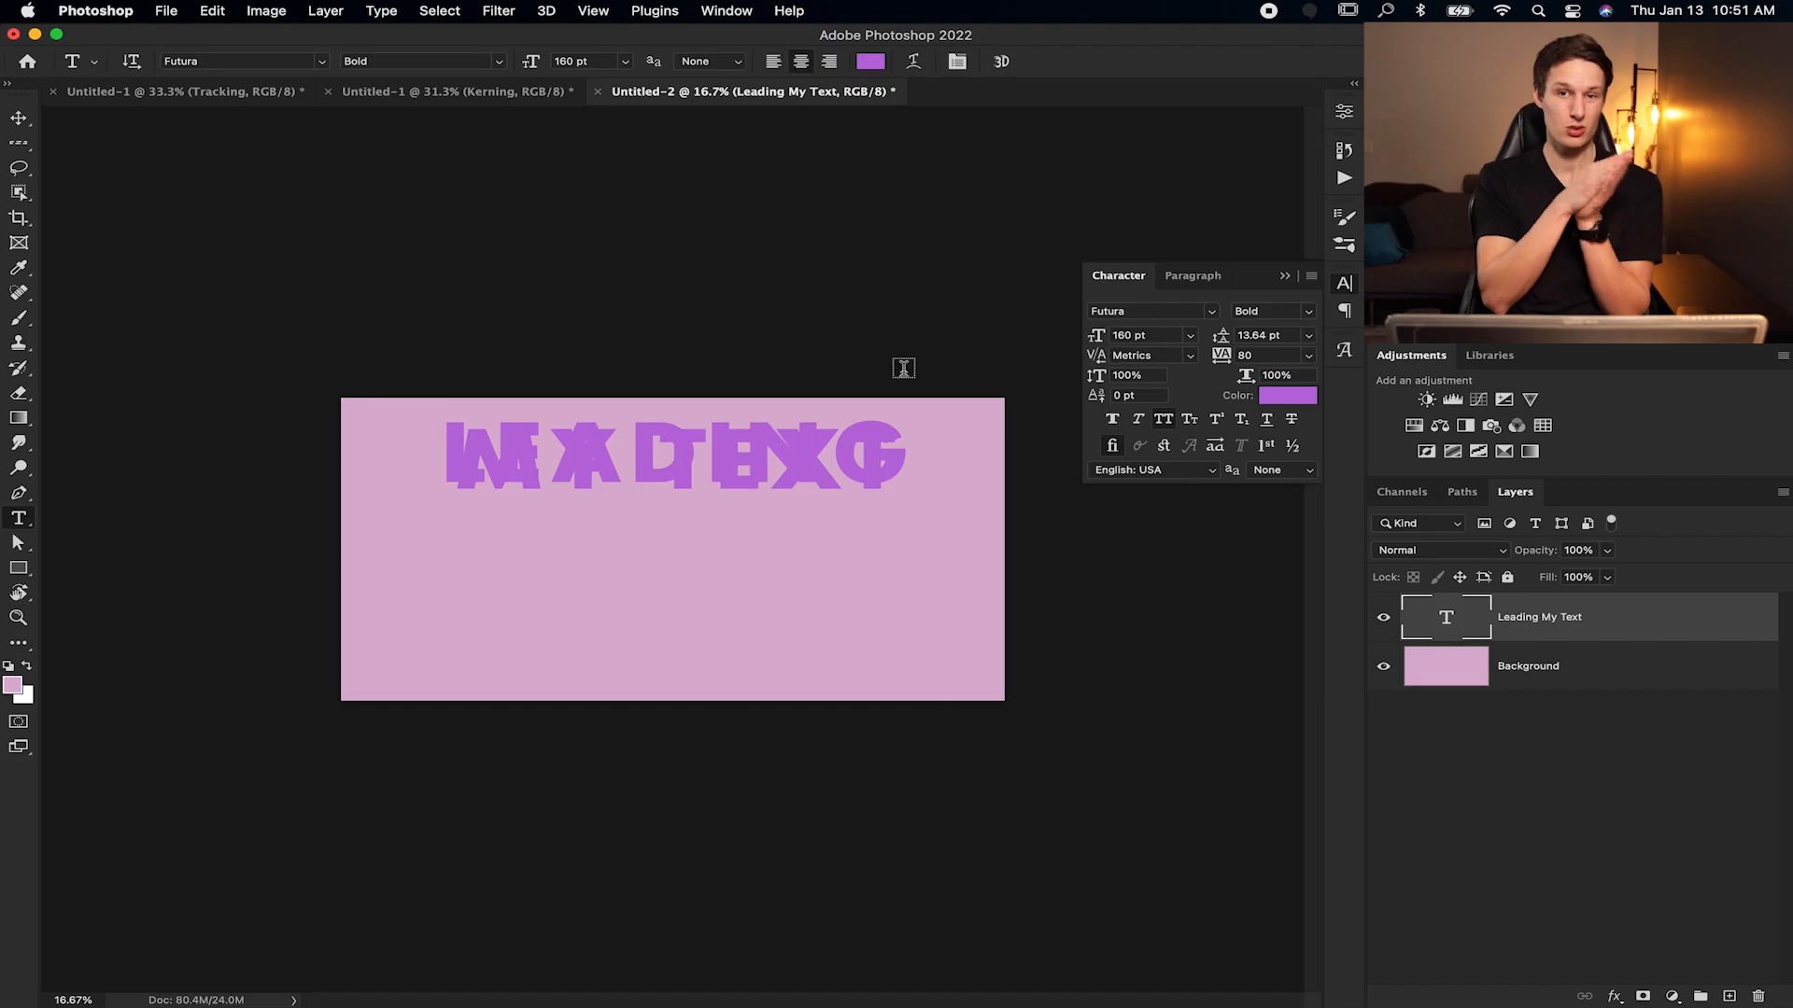
Click into the LEADING MY TEXT paragraph to select its text box.
left_click(674, 458)
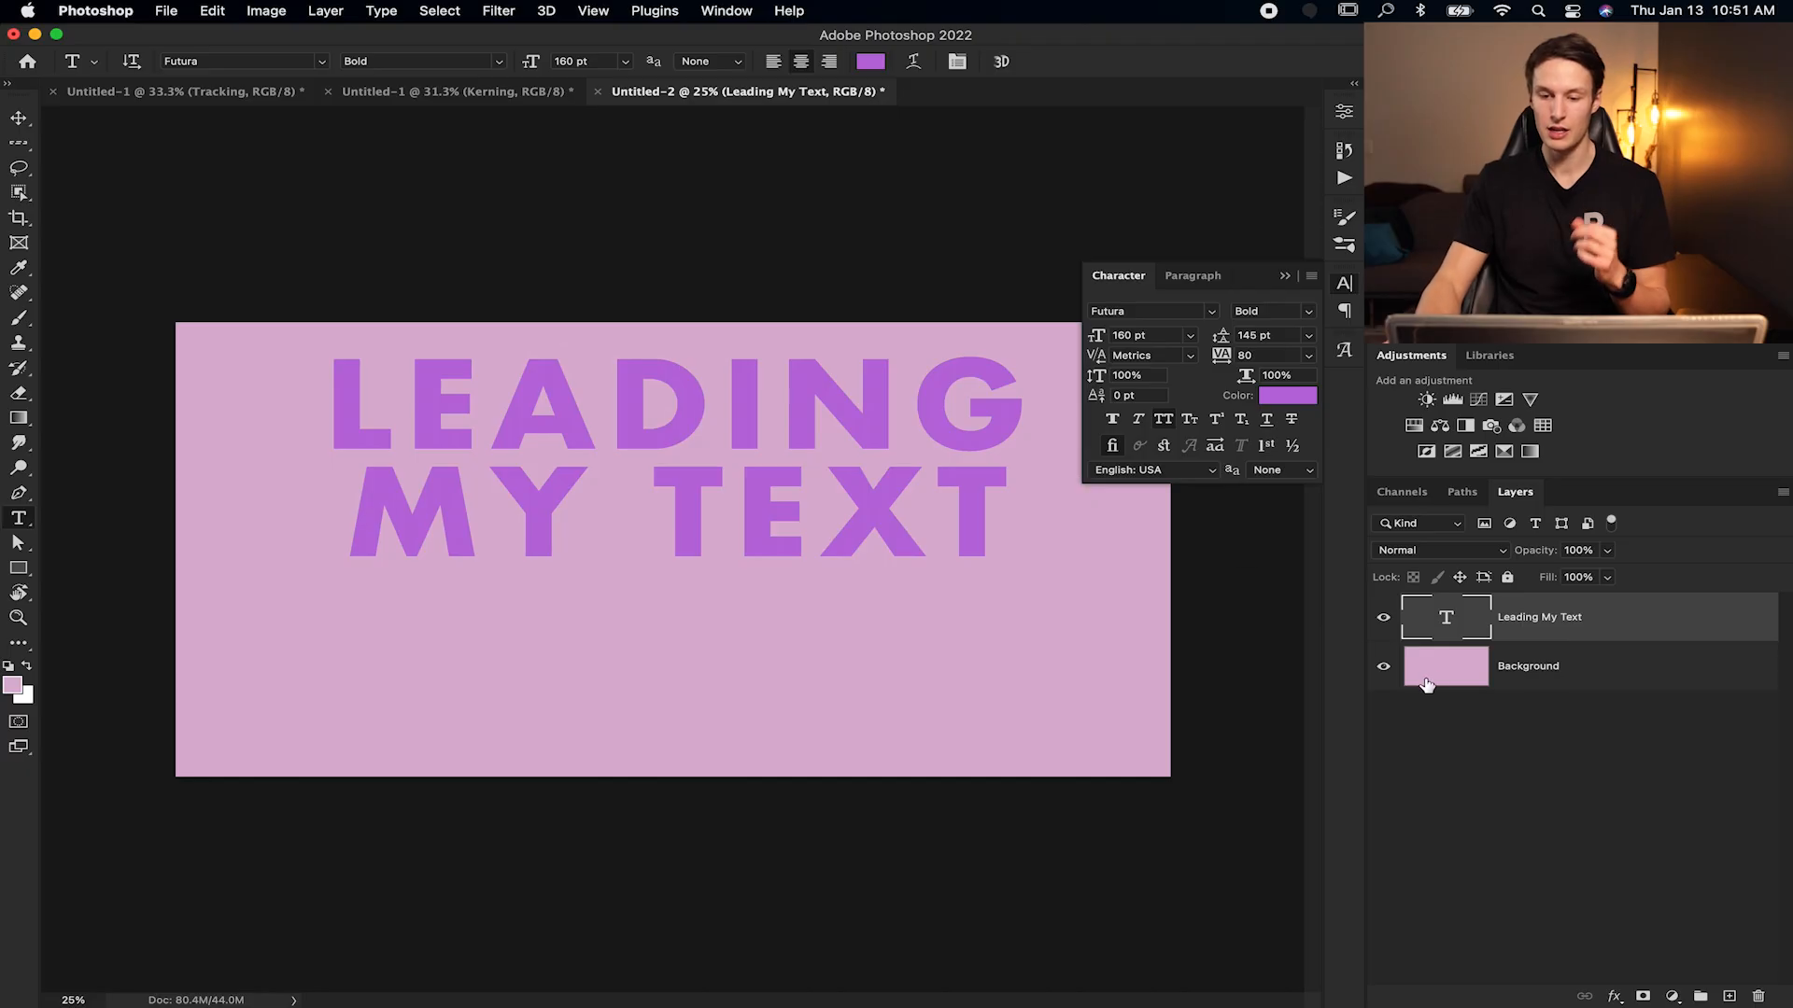
left_click(674, 457)
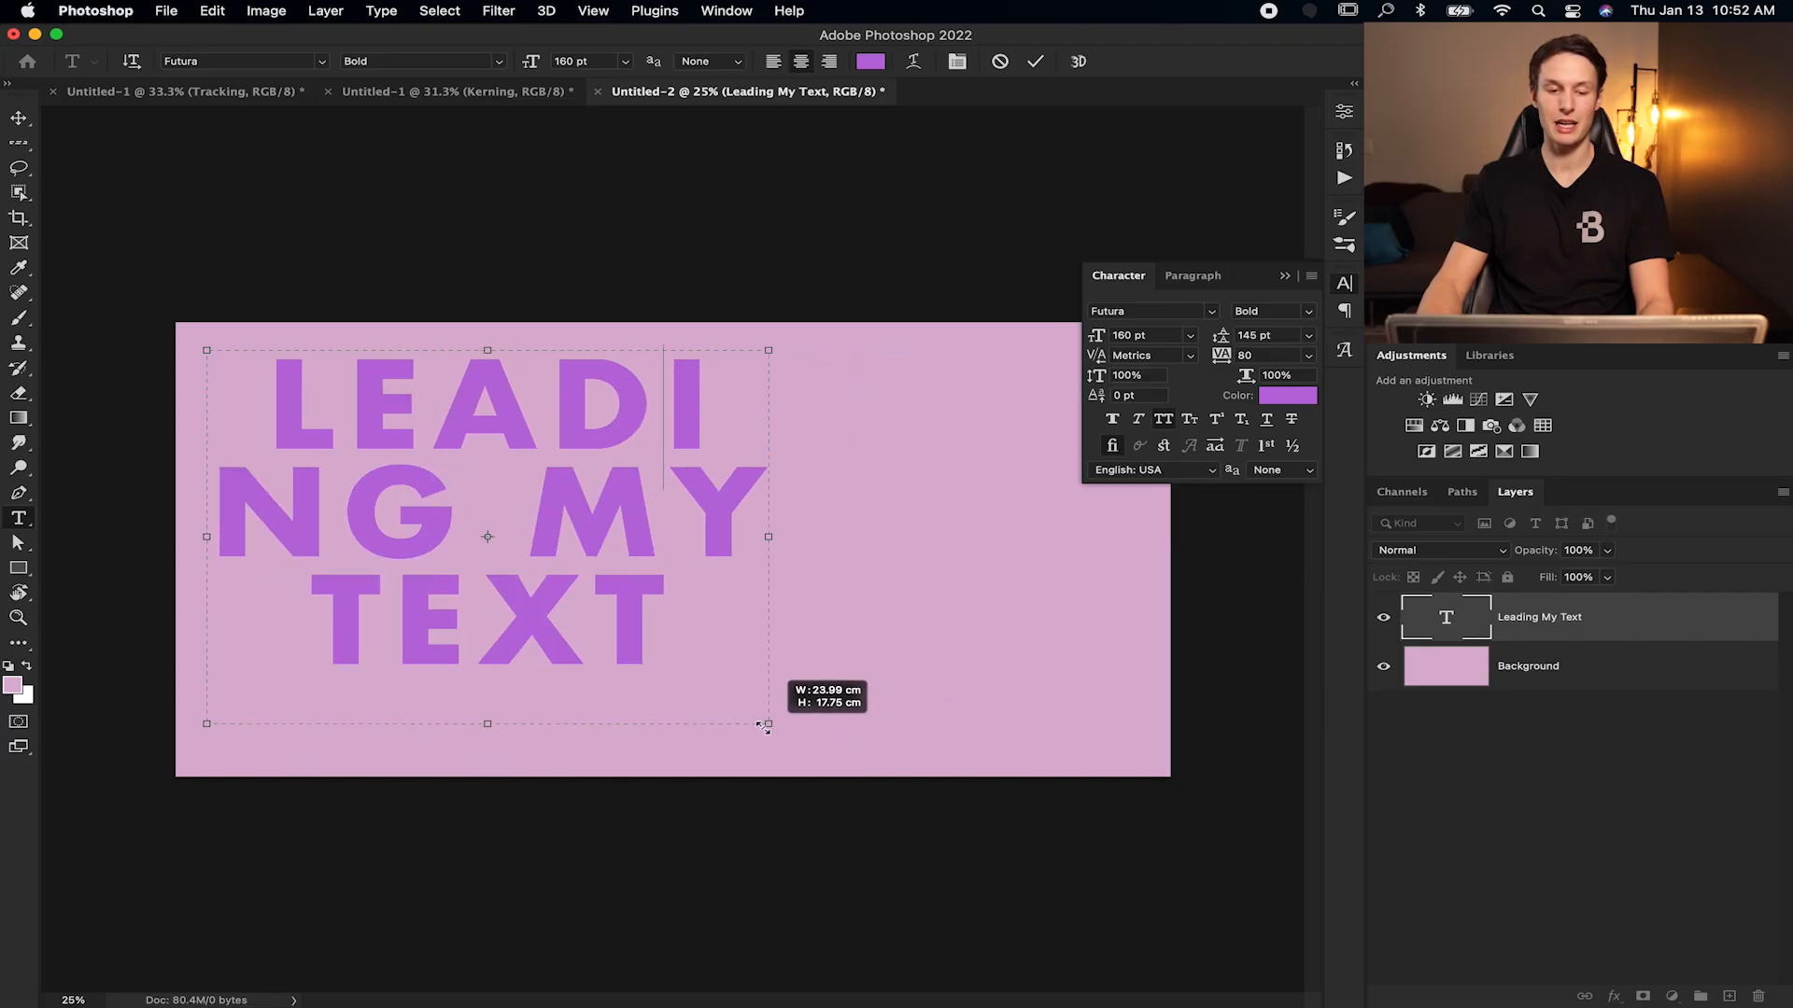
Widen the paragraph box to wrap the text onto two lines and enter 170 pt leading.
left_click_drag(766, 723, 686, 727)
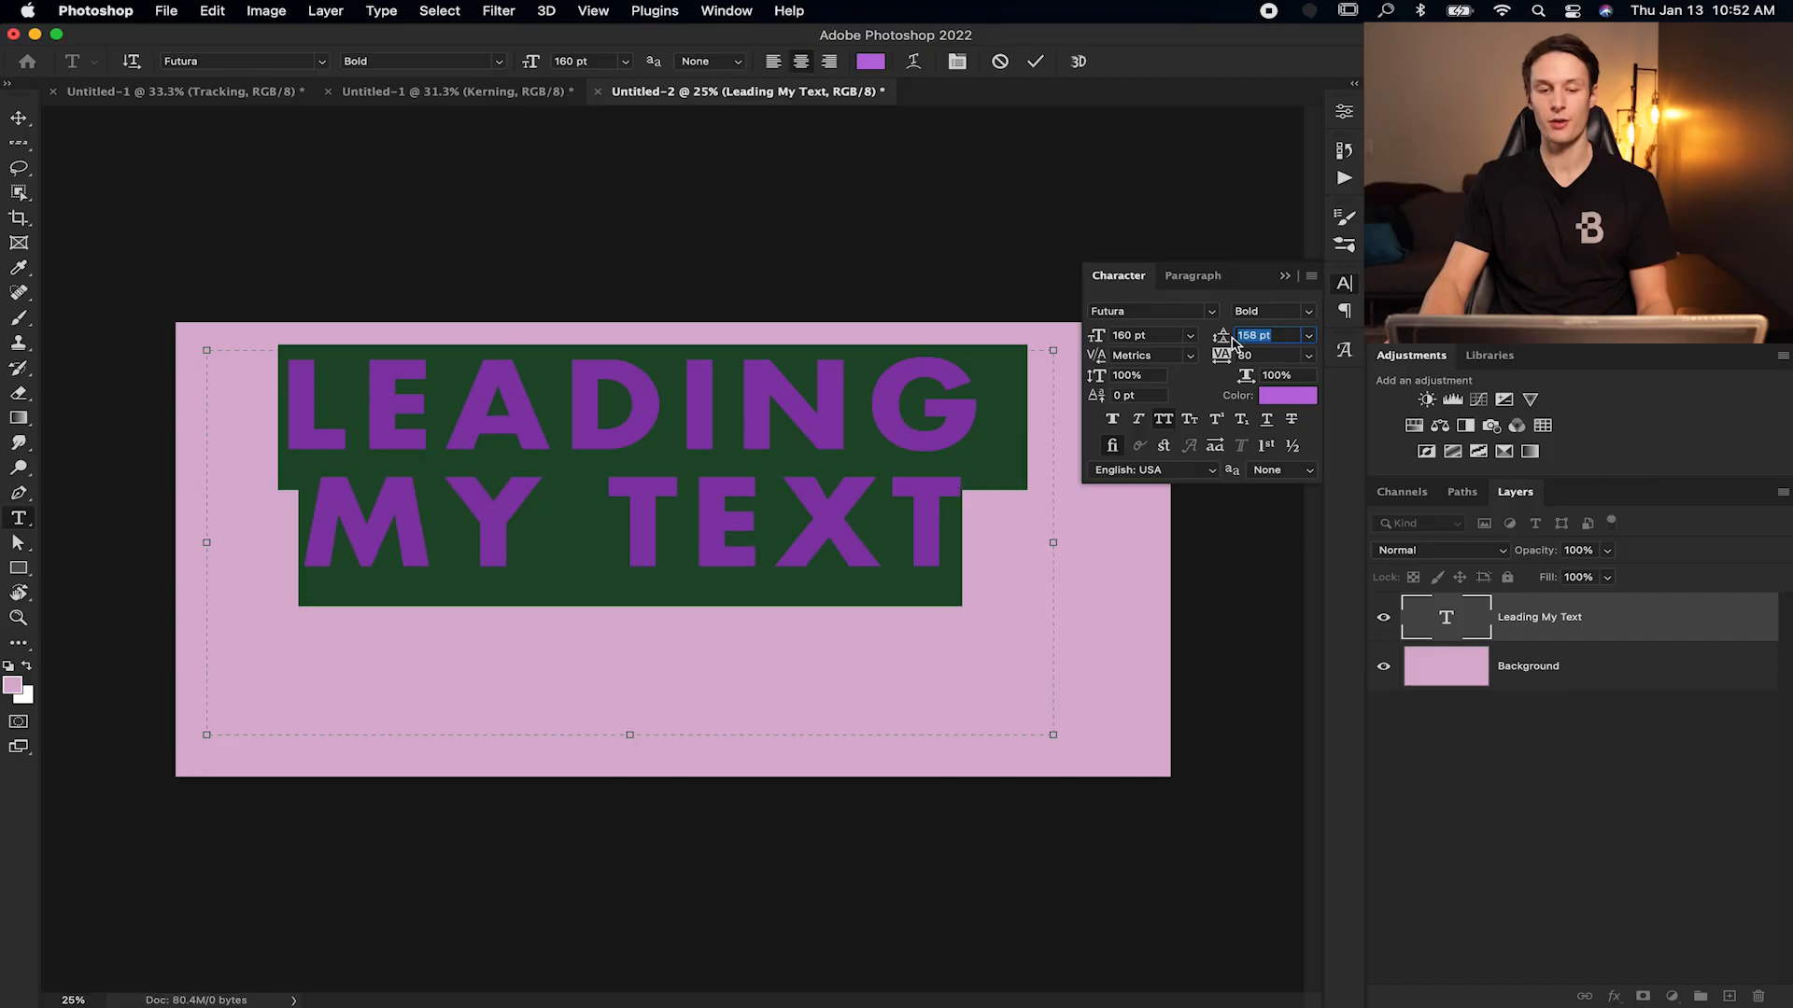
type("170")
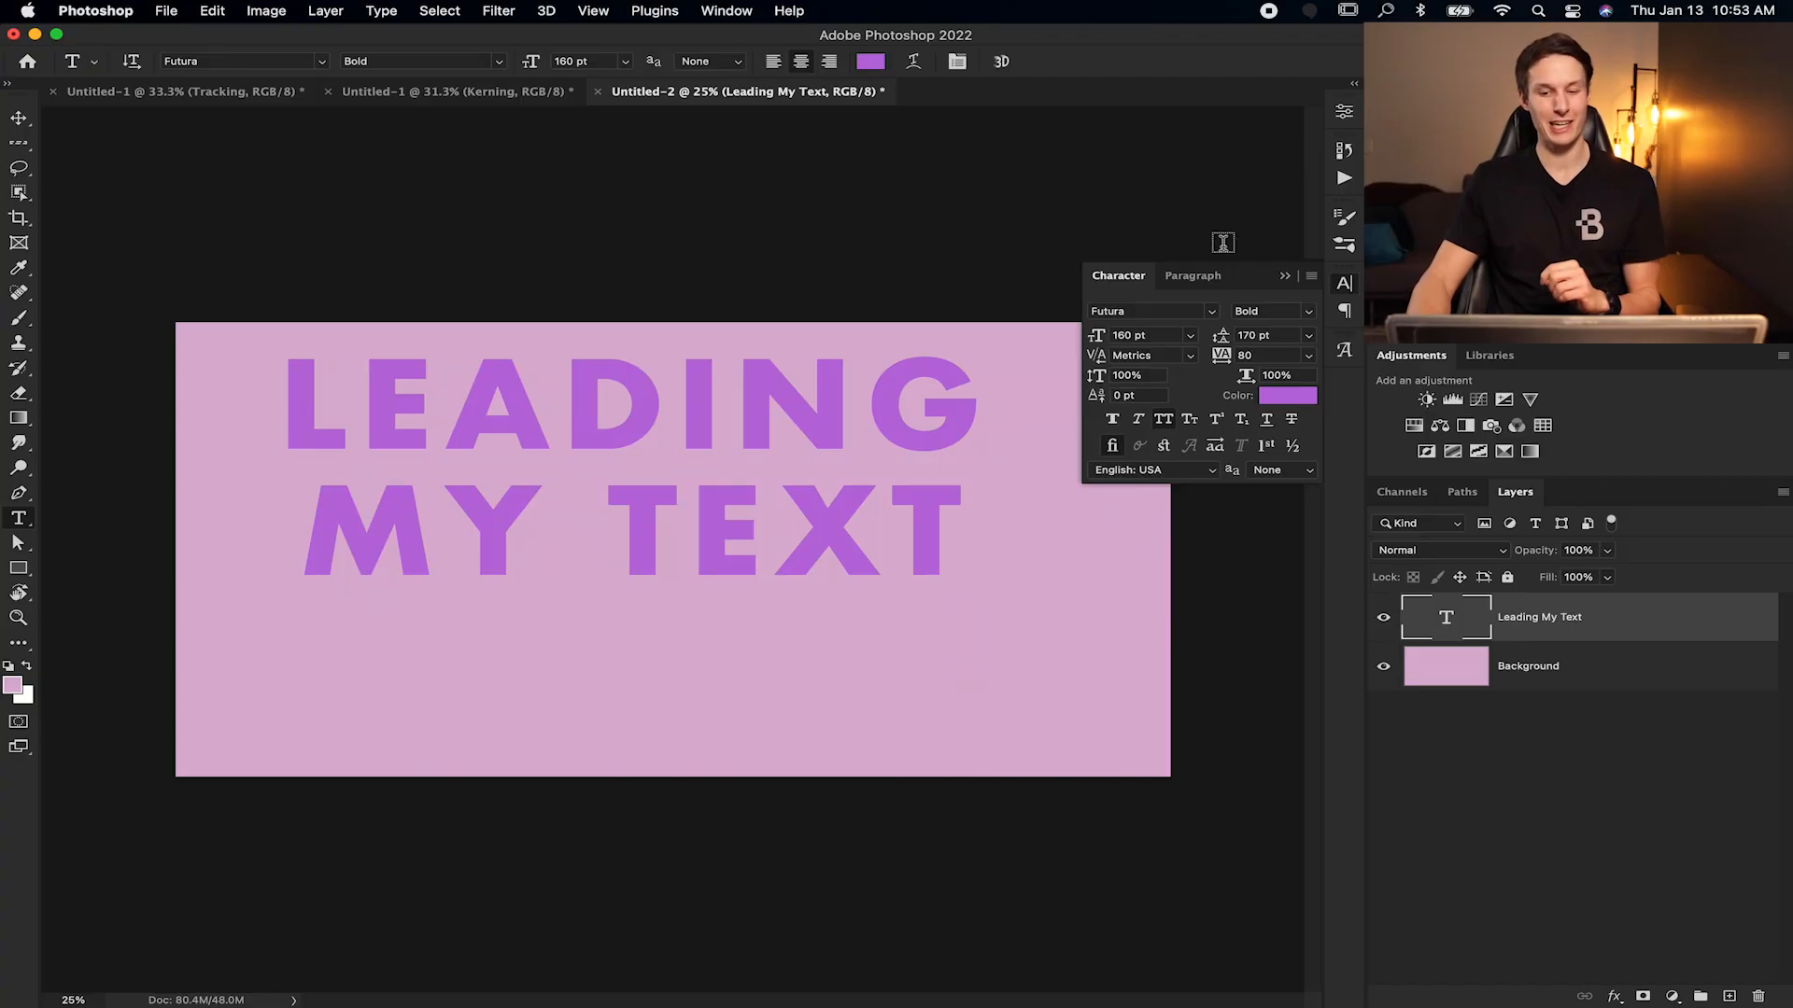
mouse_move(1115, 397)
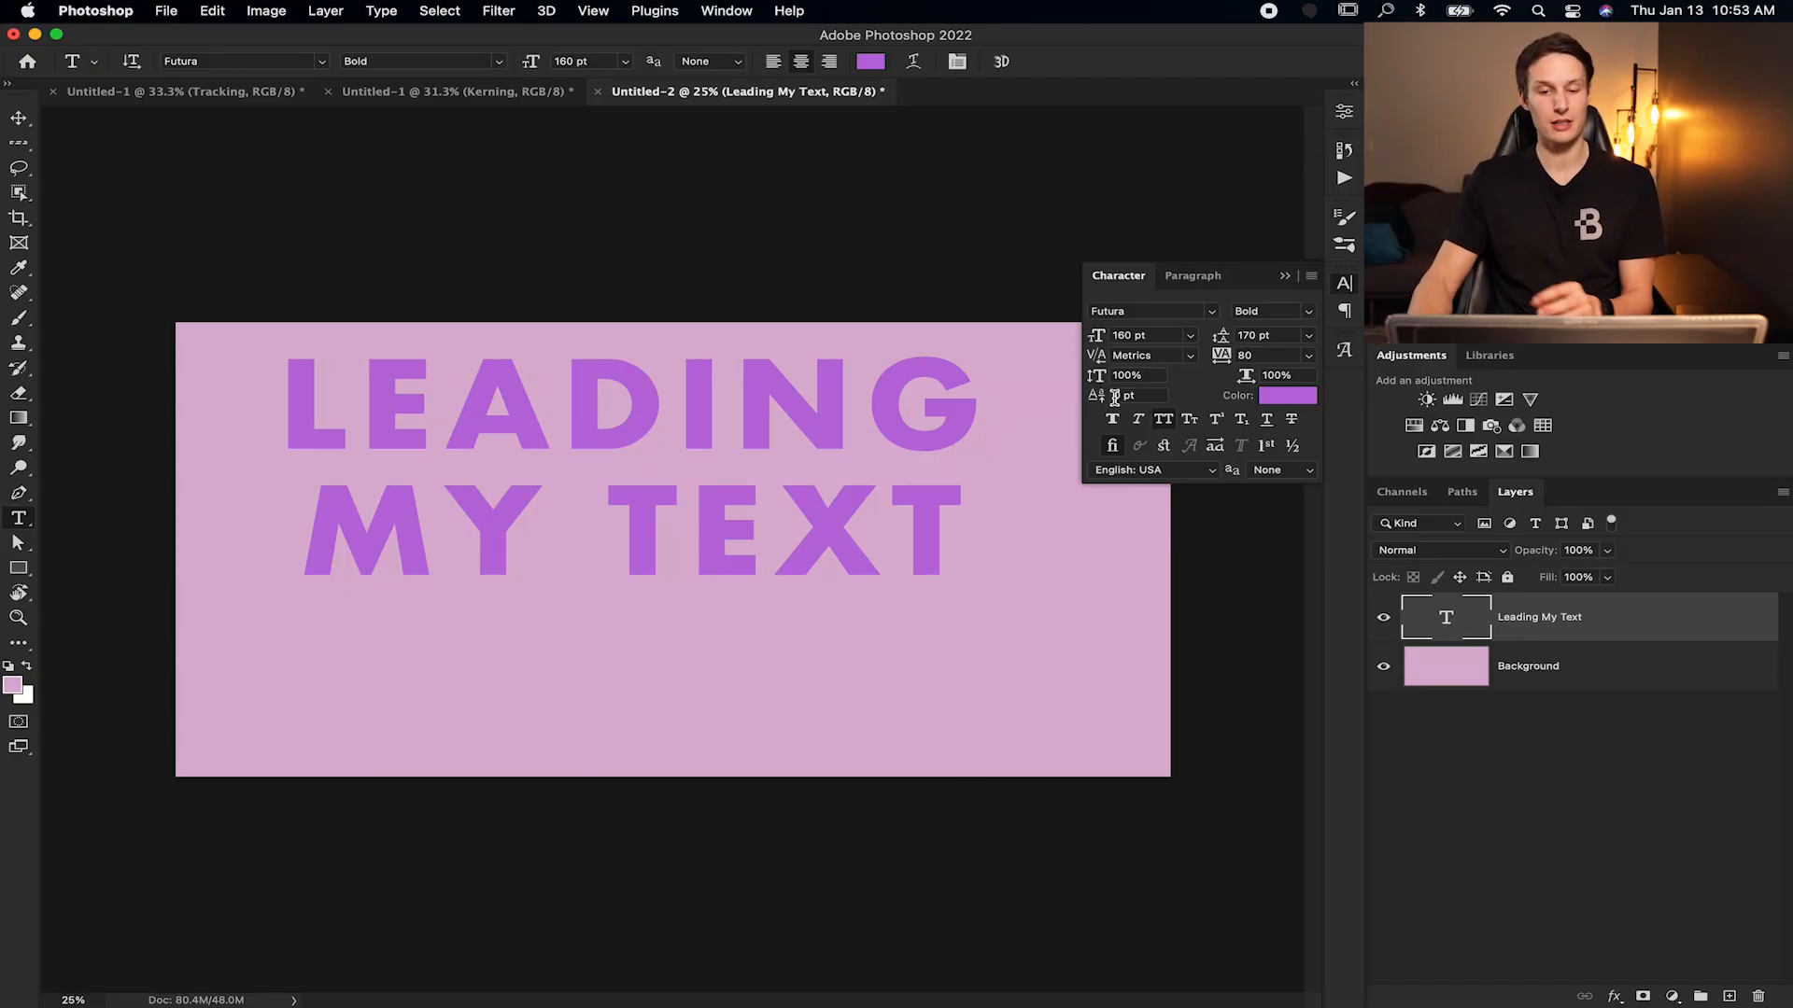